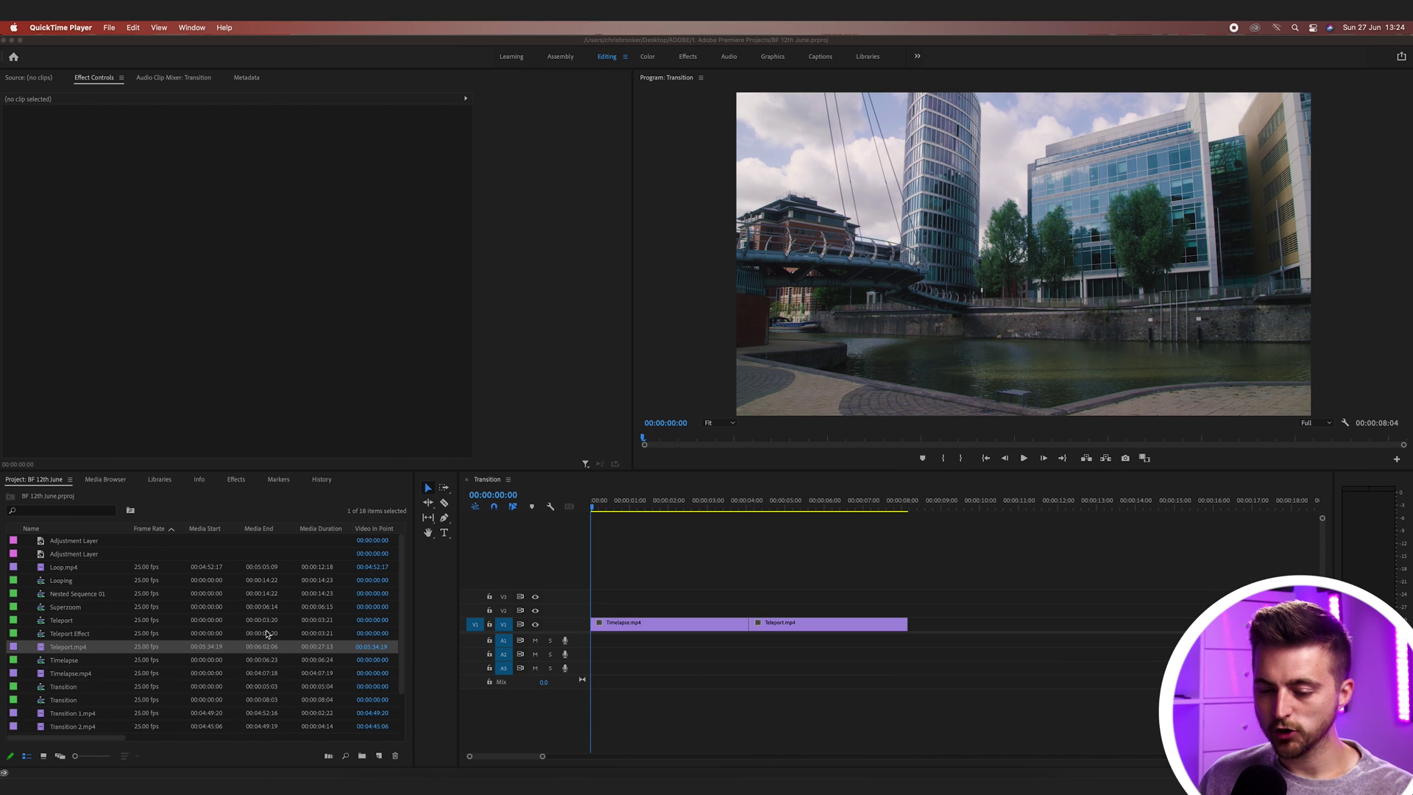
mouse_move(615, 499)
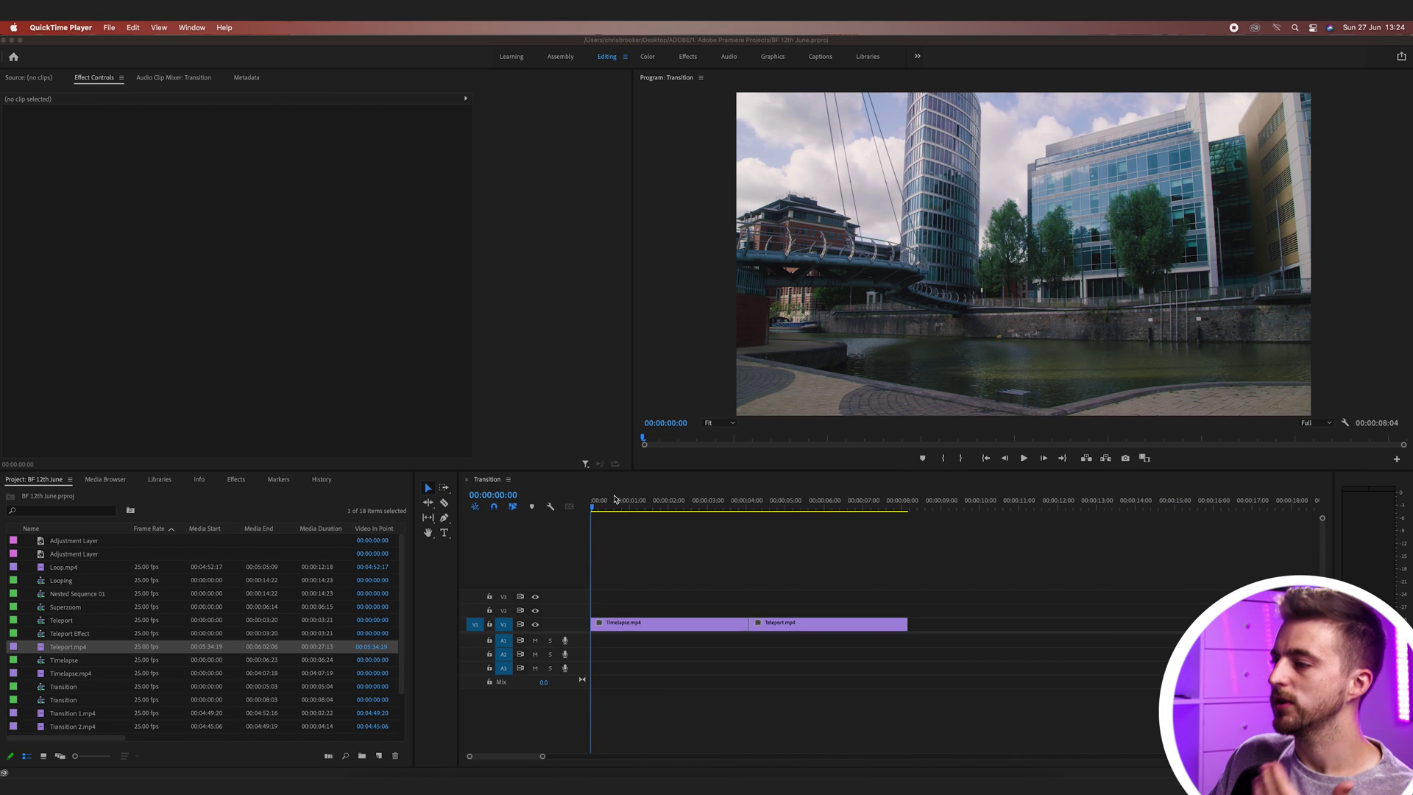
- Place the Transition sequence playhead at 00:00:01:12
click(775, 511)
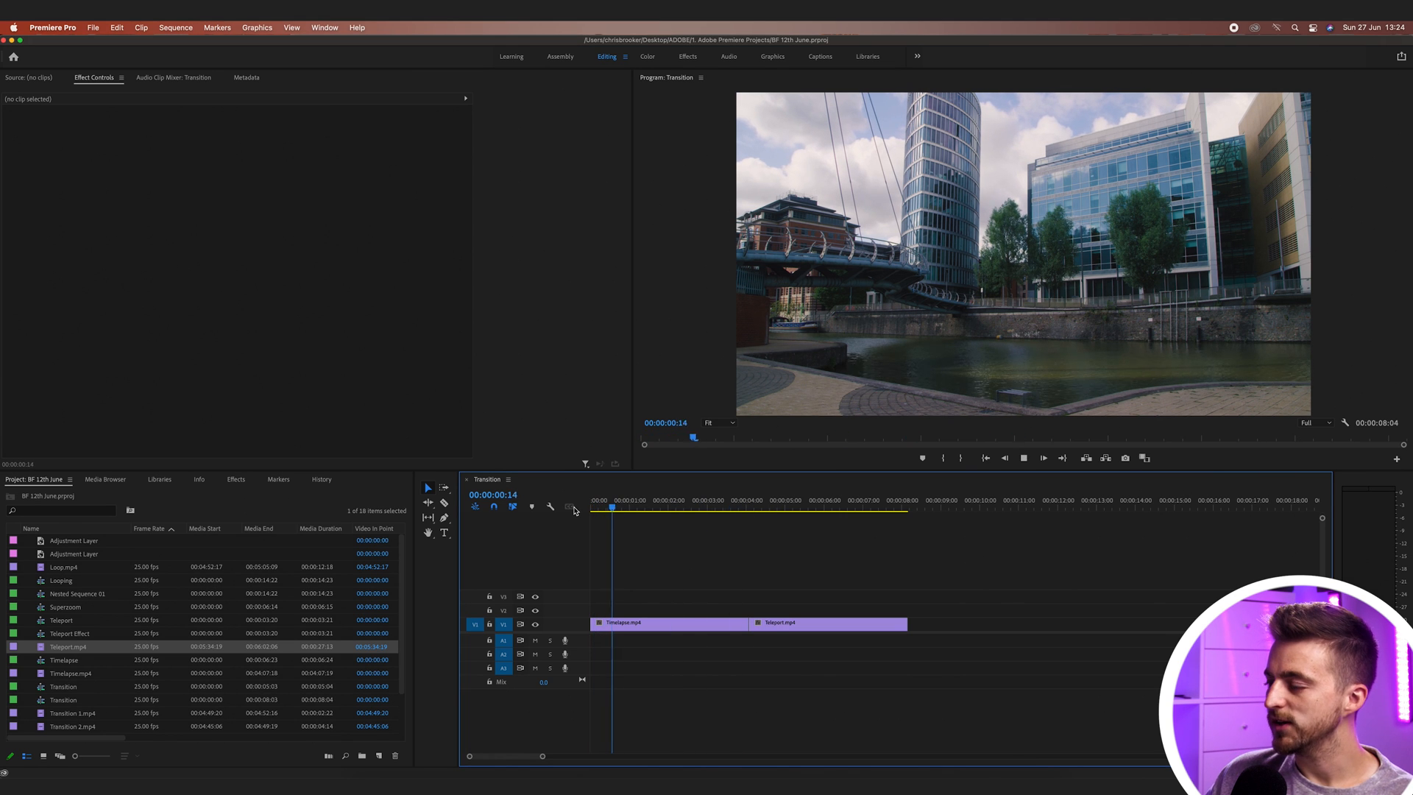
click(689, 501)
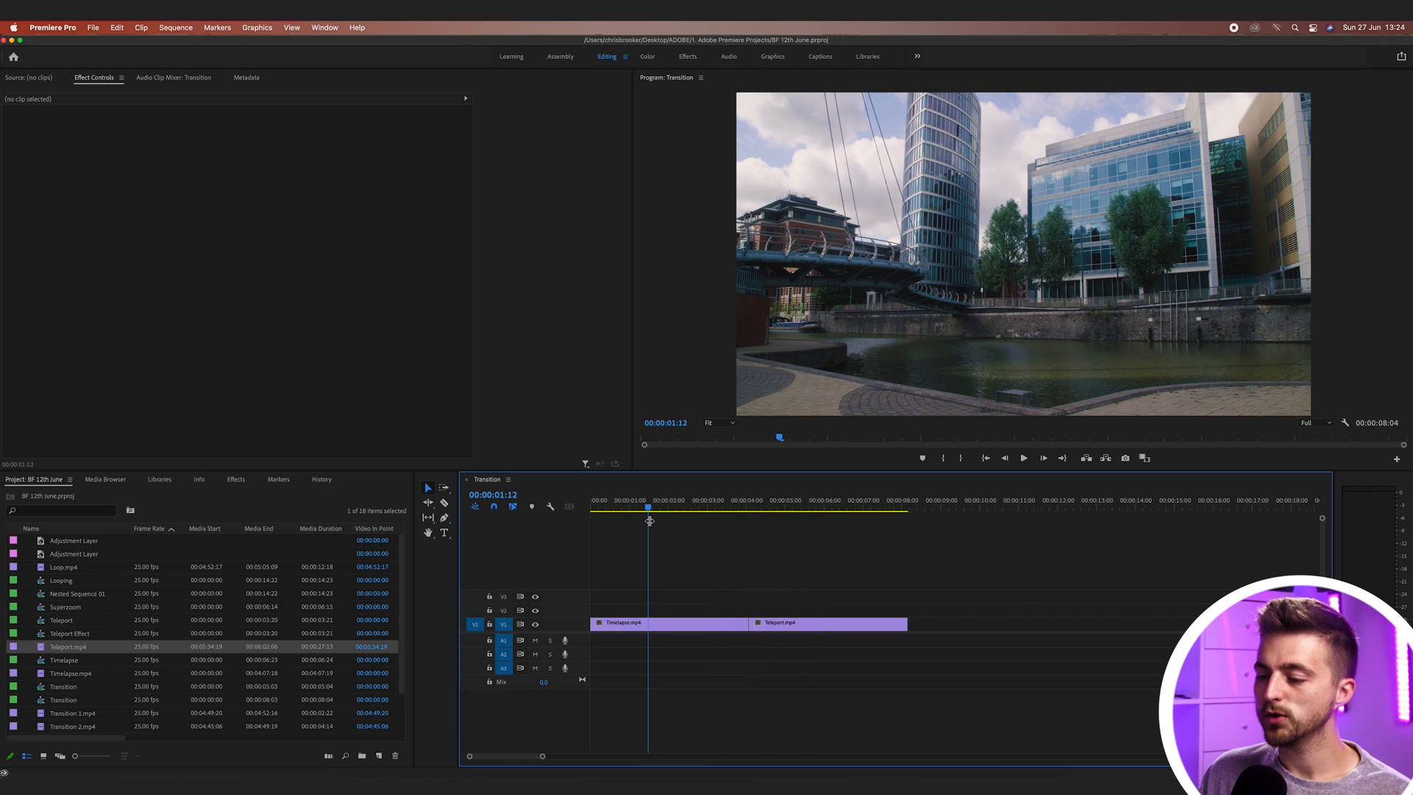
mouse_move(517, 570)
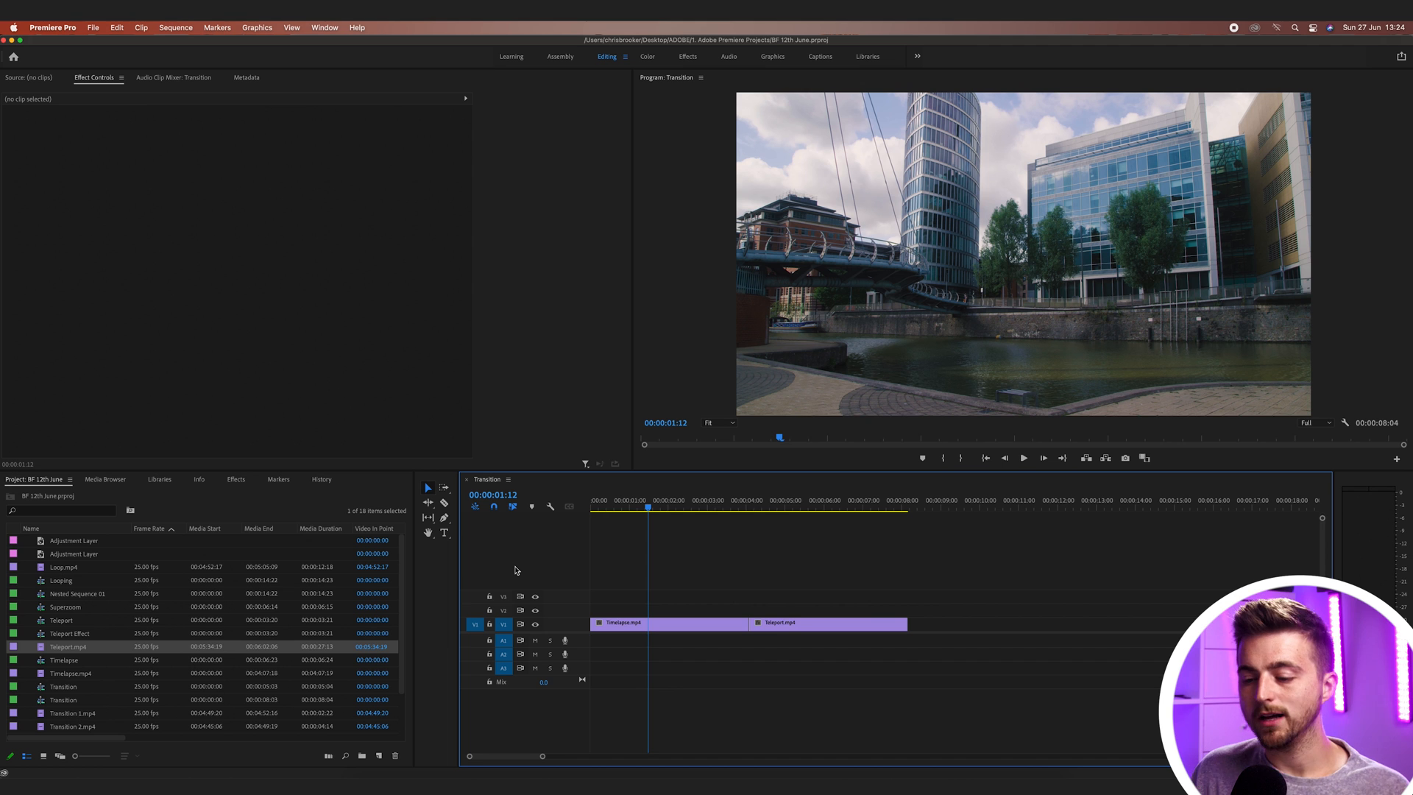
mouse_move(334, 471)
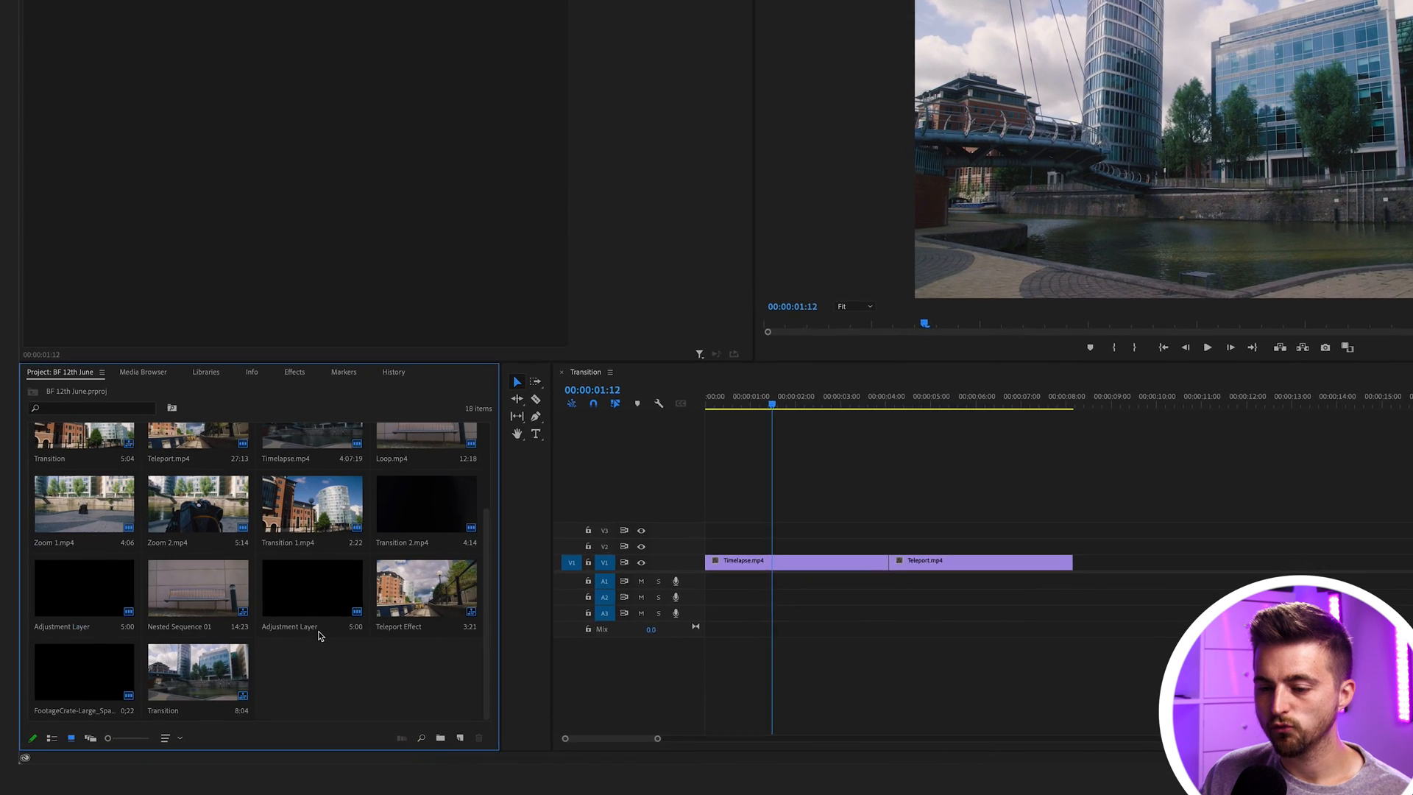
- Create a 1920×1080 colour matte and pick purple (6231E7) as its colour
right_click(317, 636)
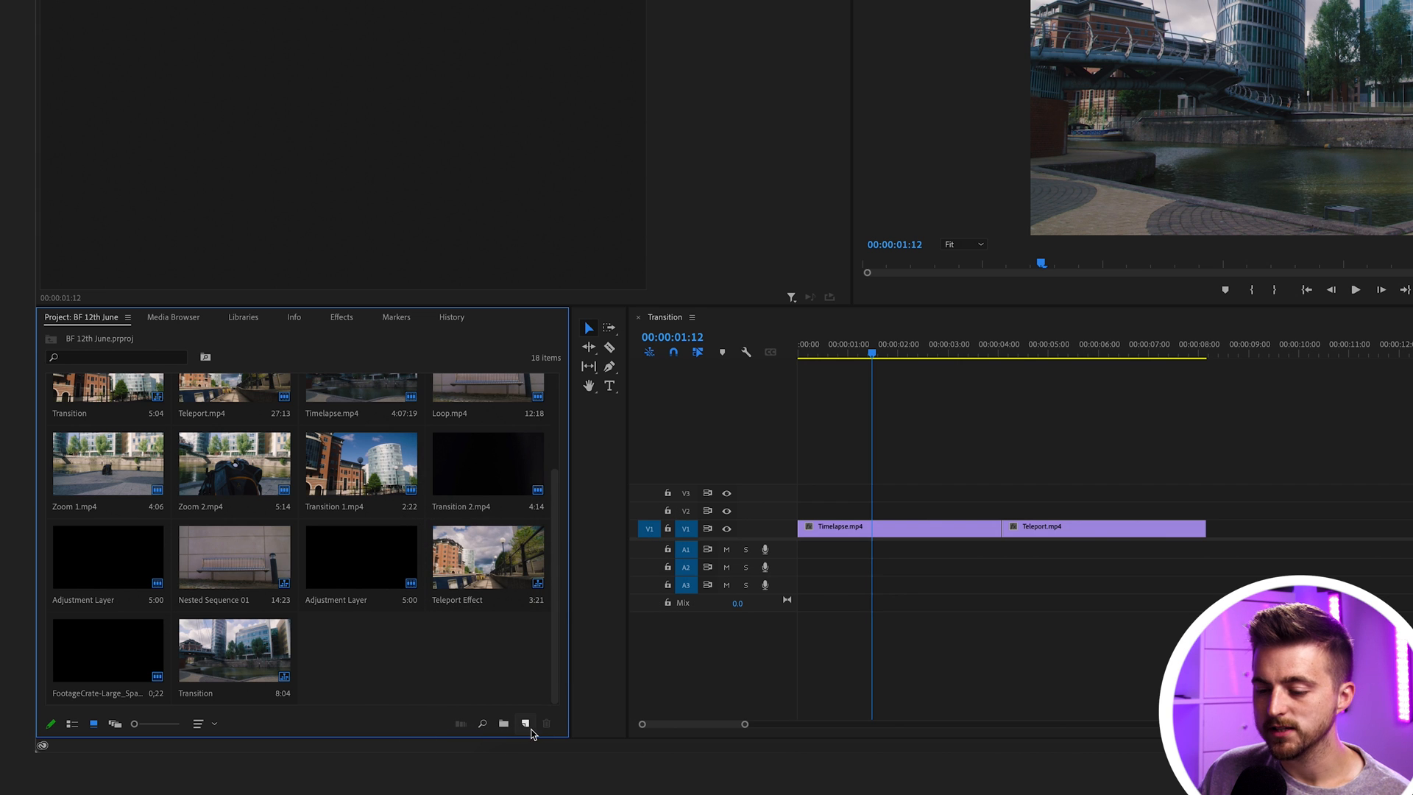
click(525, 723)
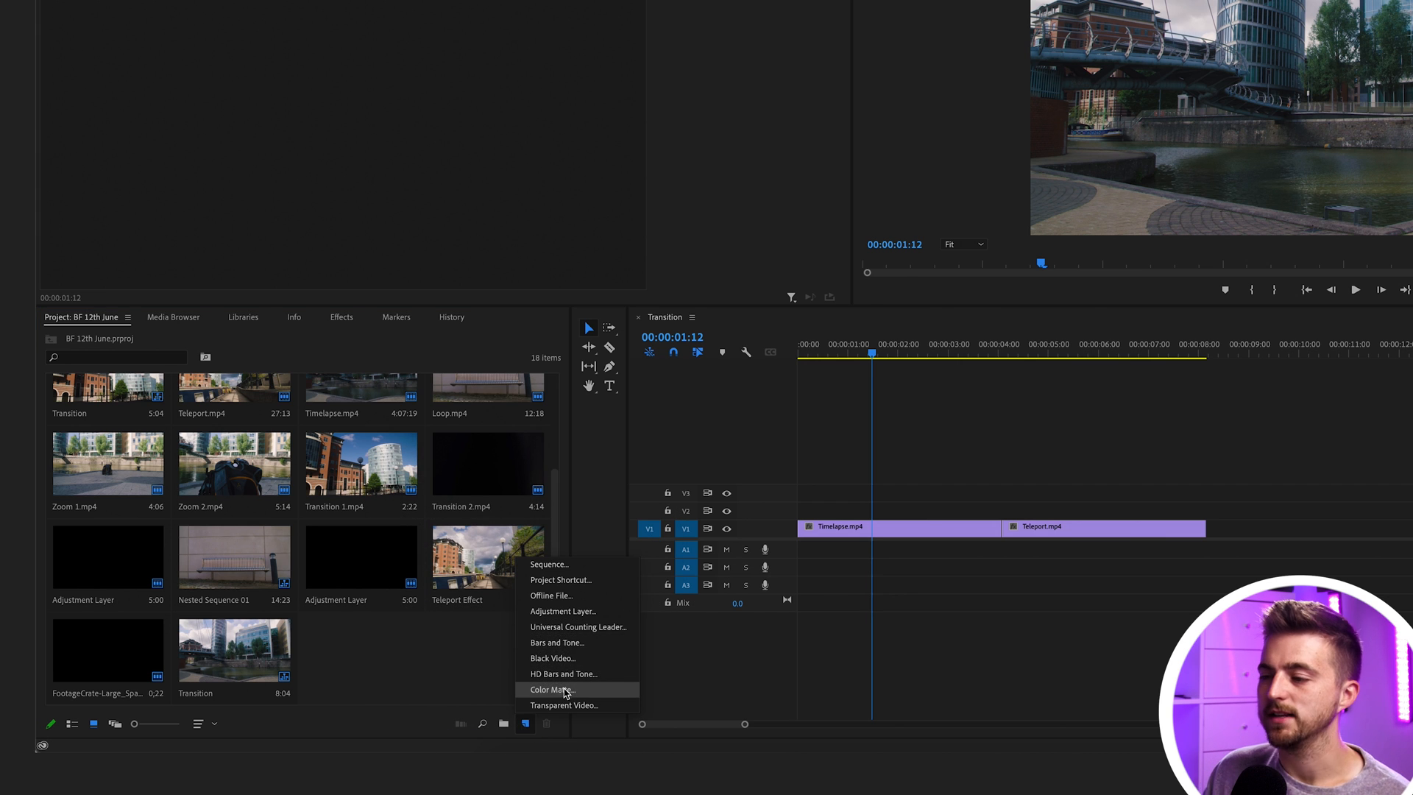
click(550, 690)
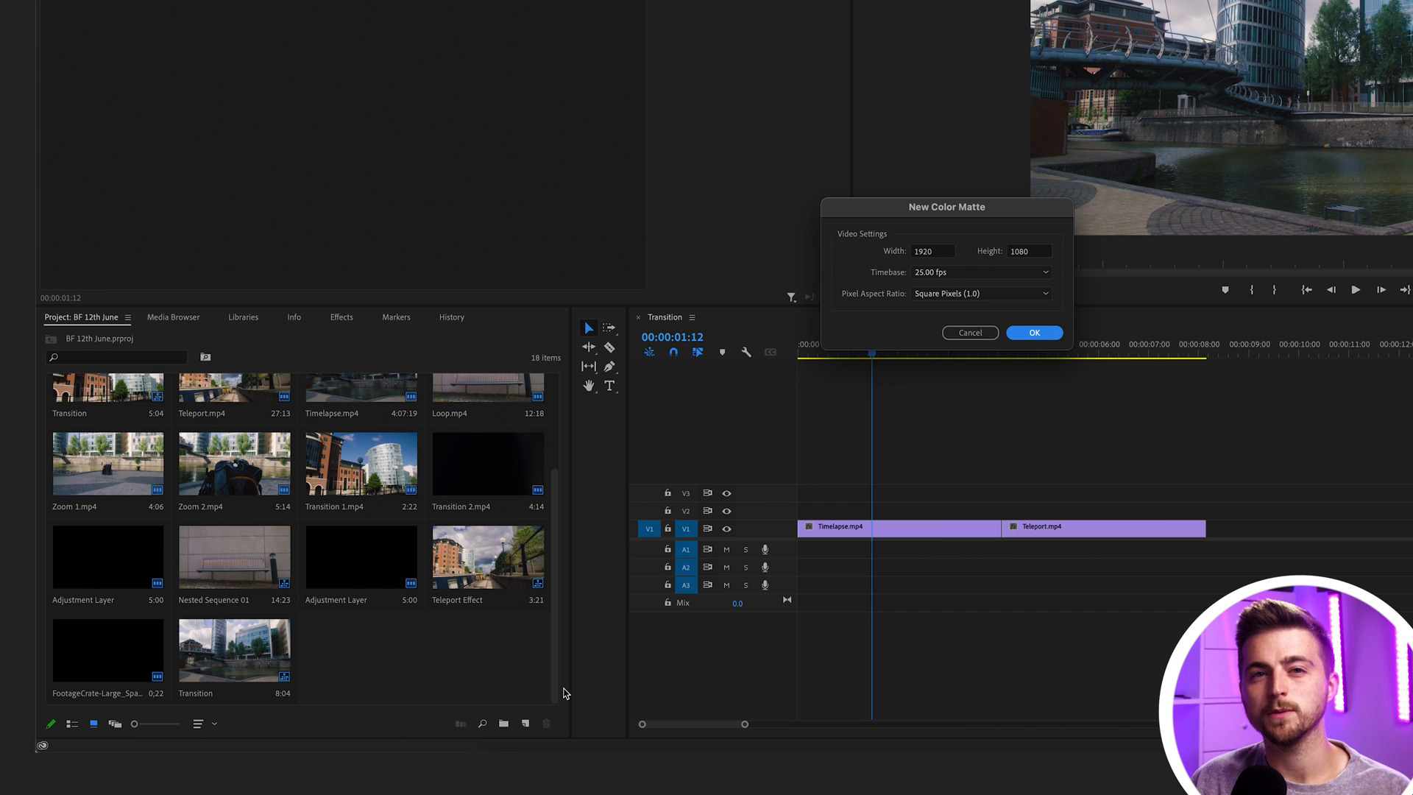
mouse_move(767, 455)
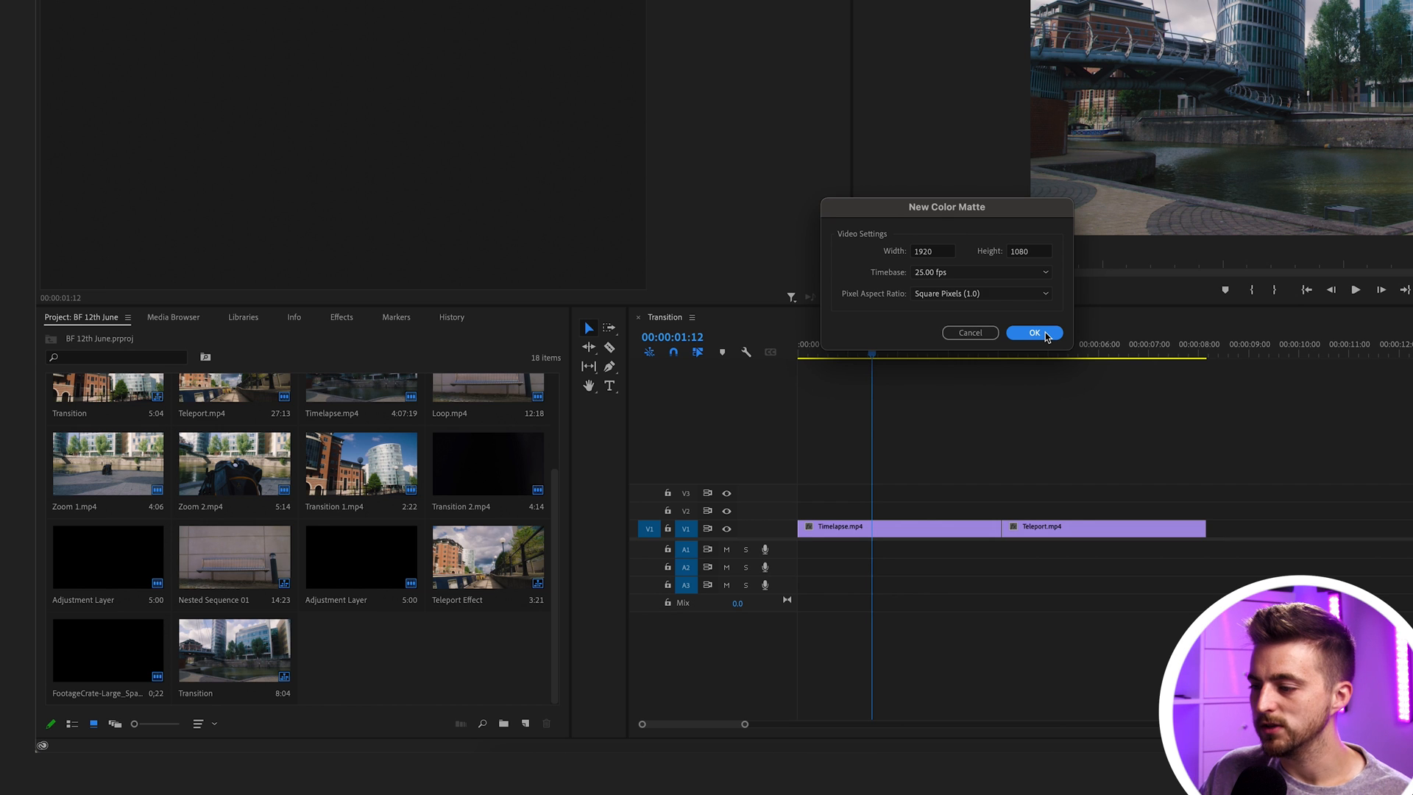
click(1035, 332)
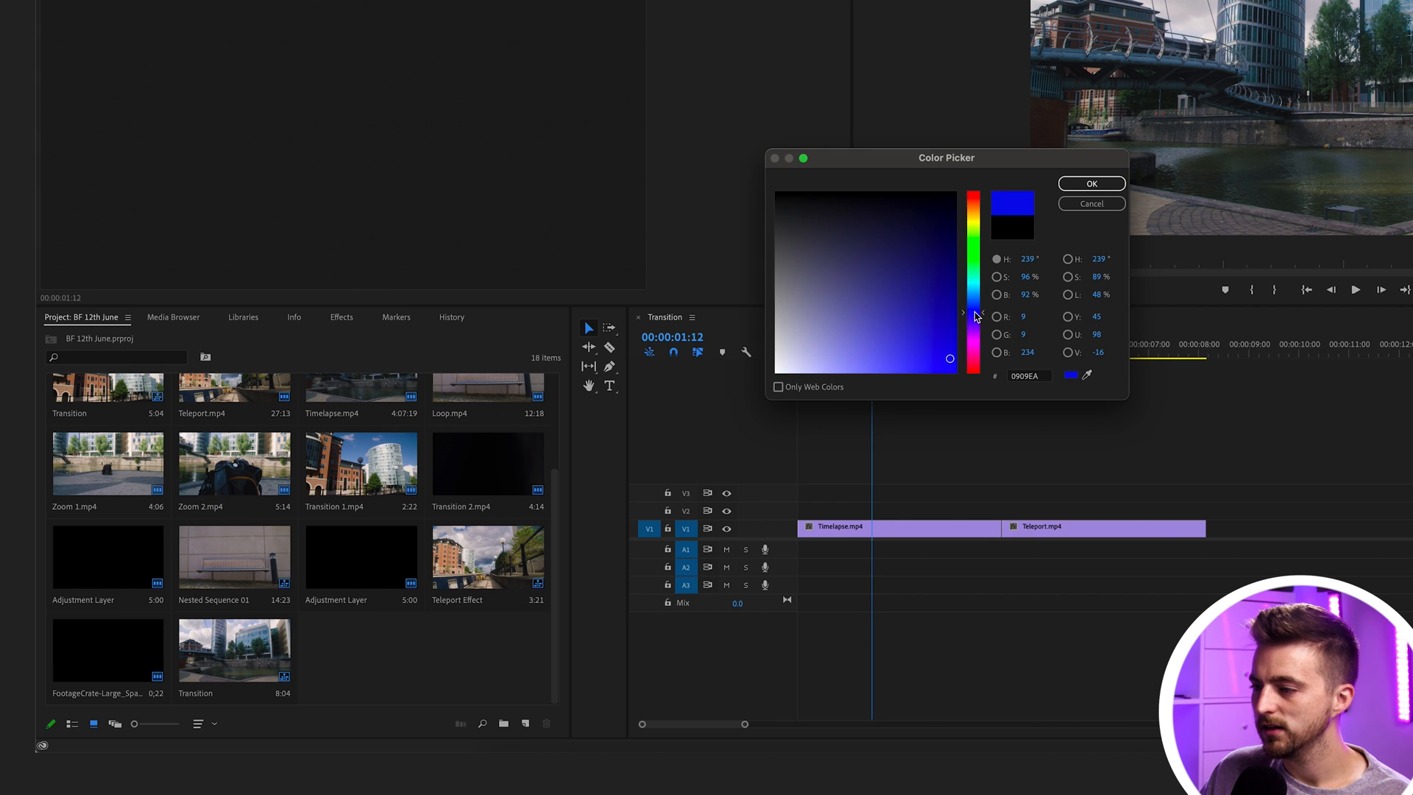
click(875, 368)
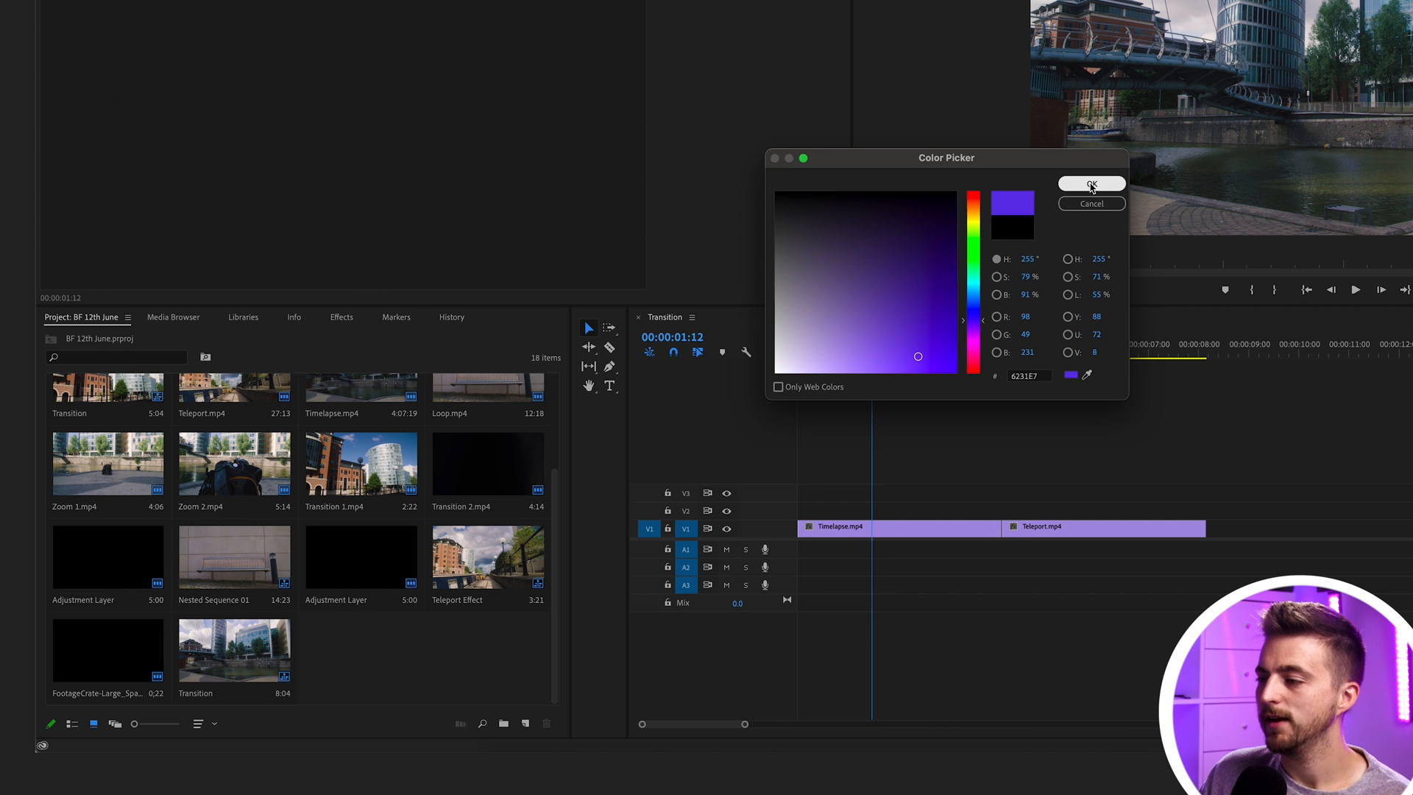
click(1091, 184)
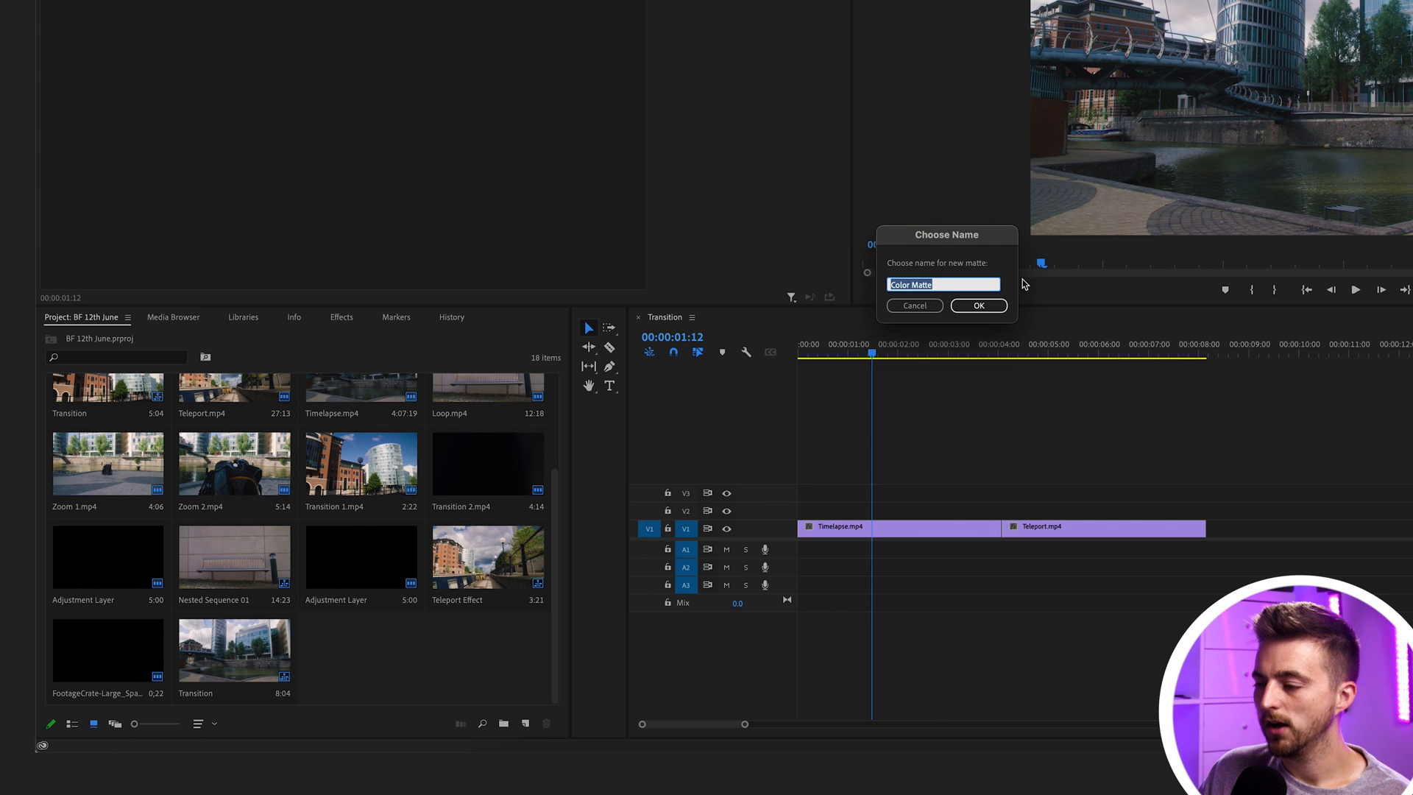
click(979, 306)
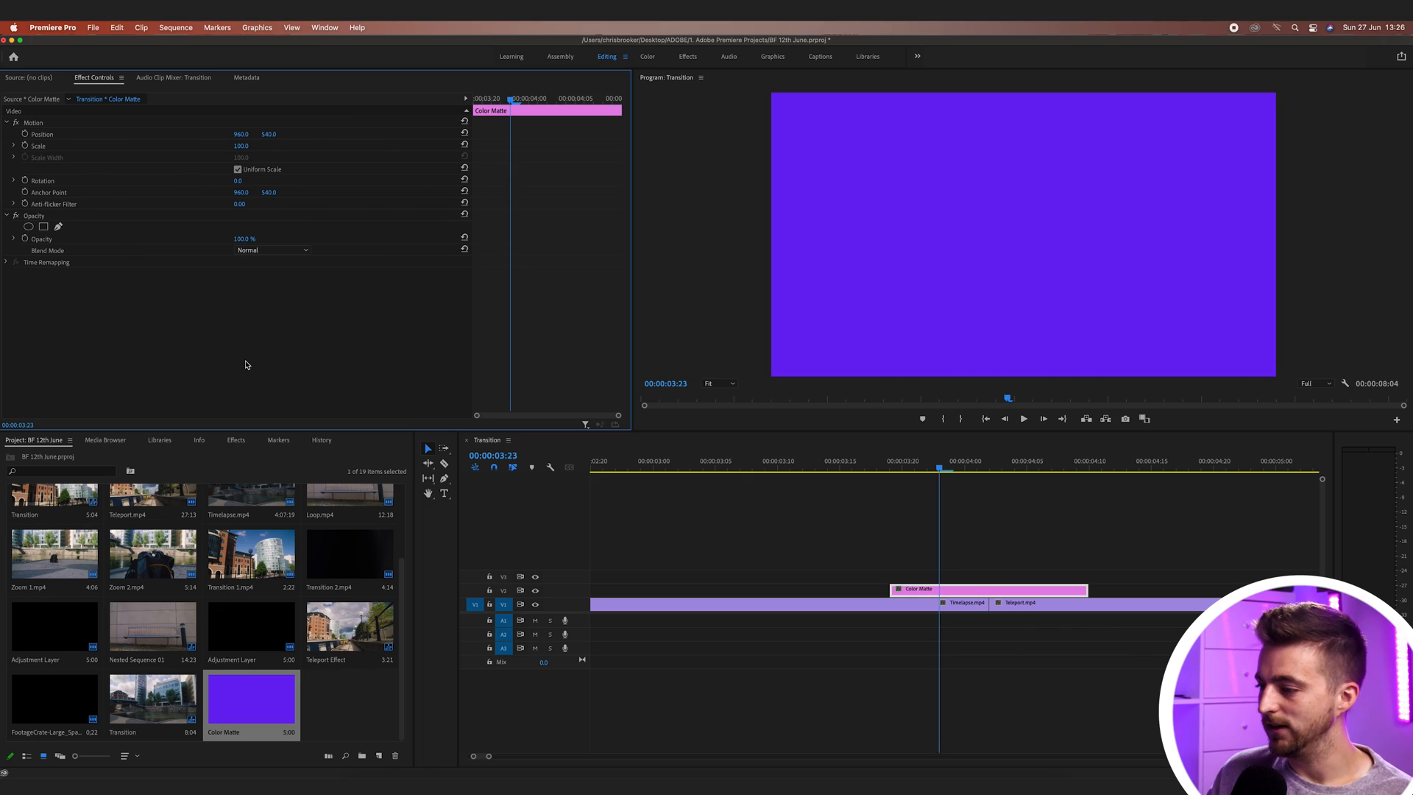
mouse_move(923, 334)
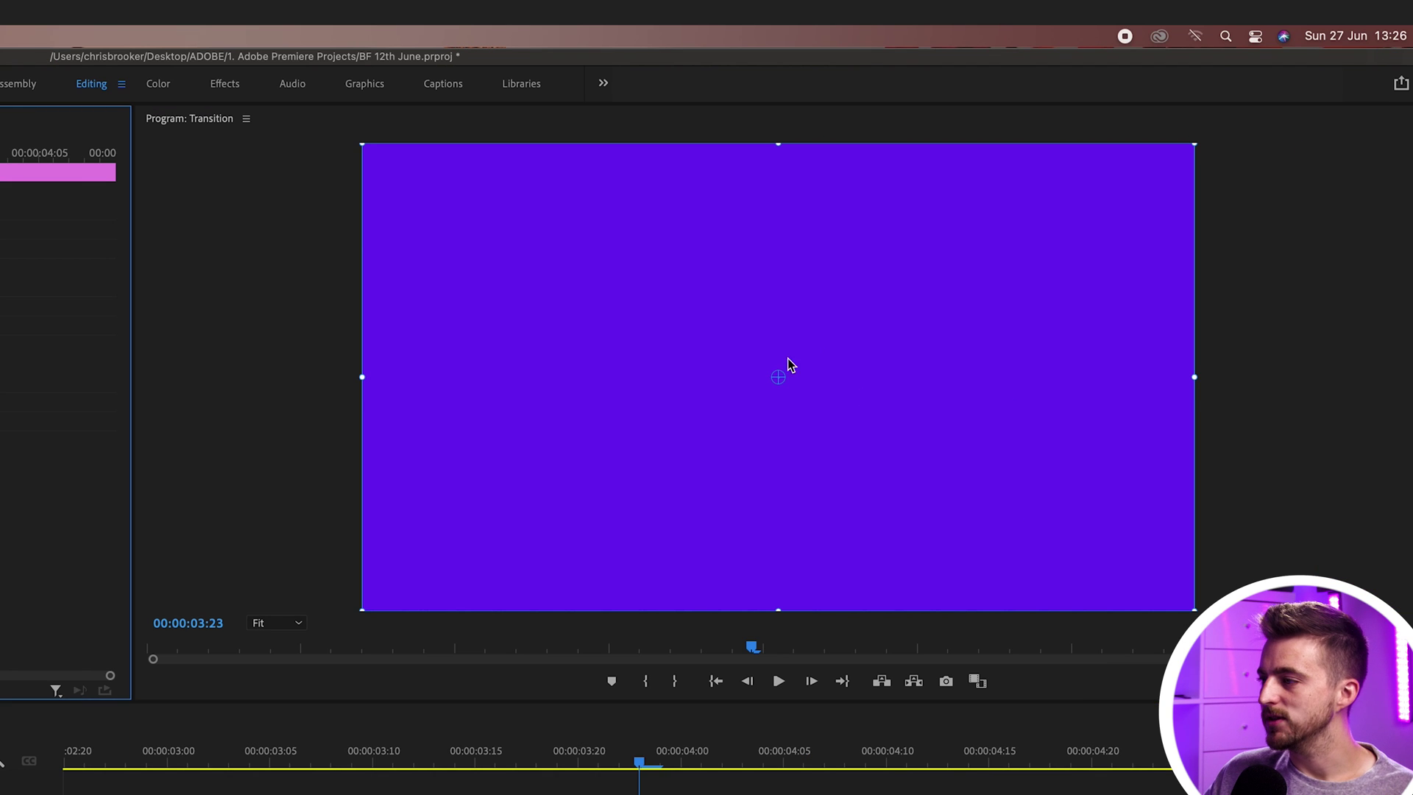
mouse_move(800, 394)
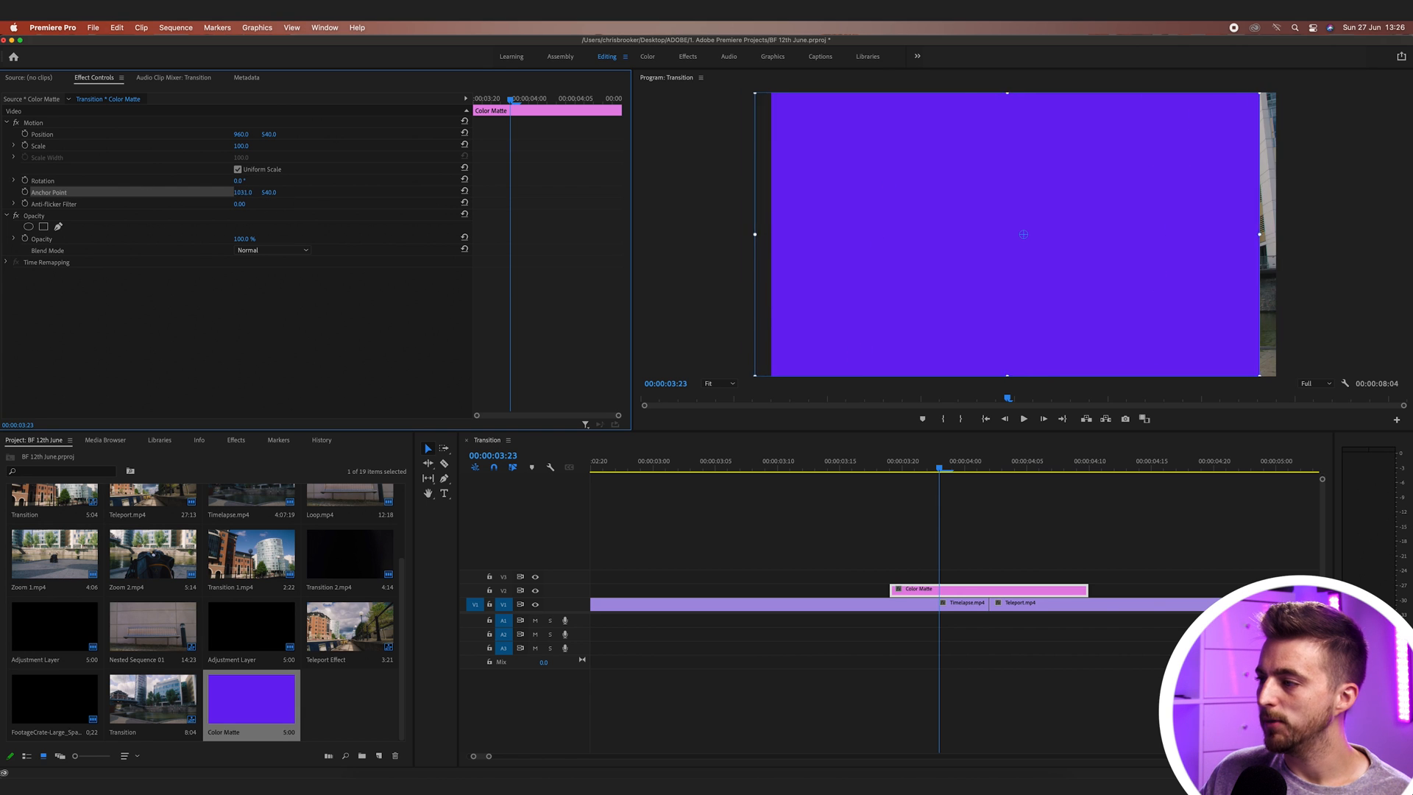
- Enter bottom-left corner anchor point values, about -8, 1083
triple_click(243, 192)
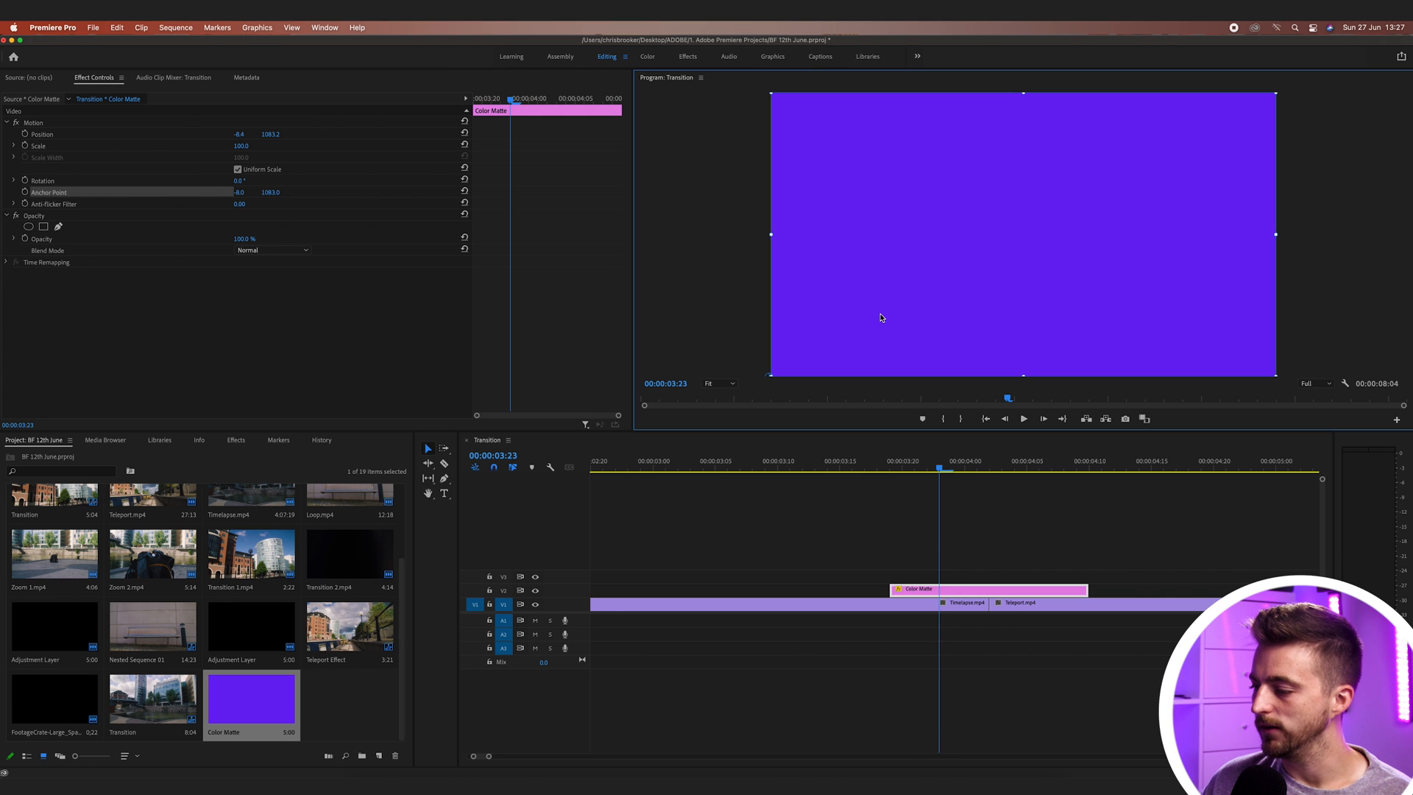
- At 00:00:03:22, set the matte's Rotation to −90° and add a rotation keyframe
click(985, 461)
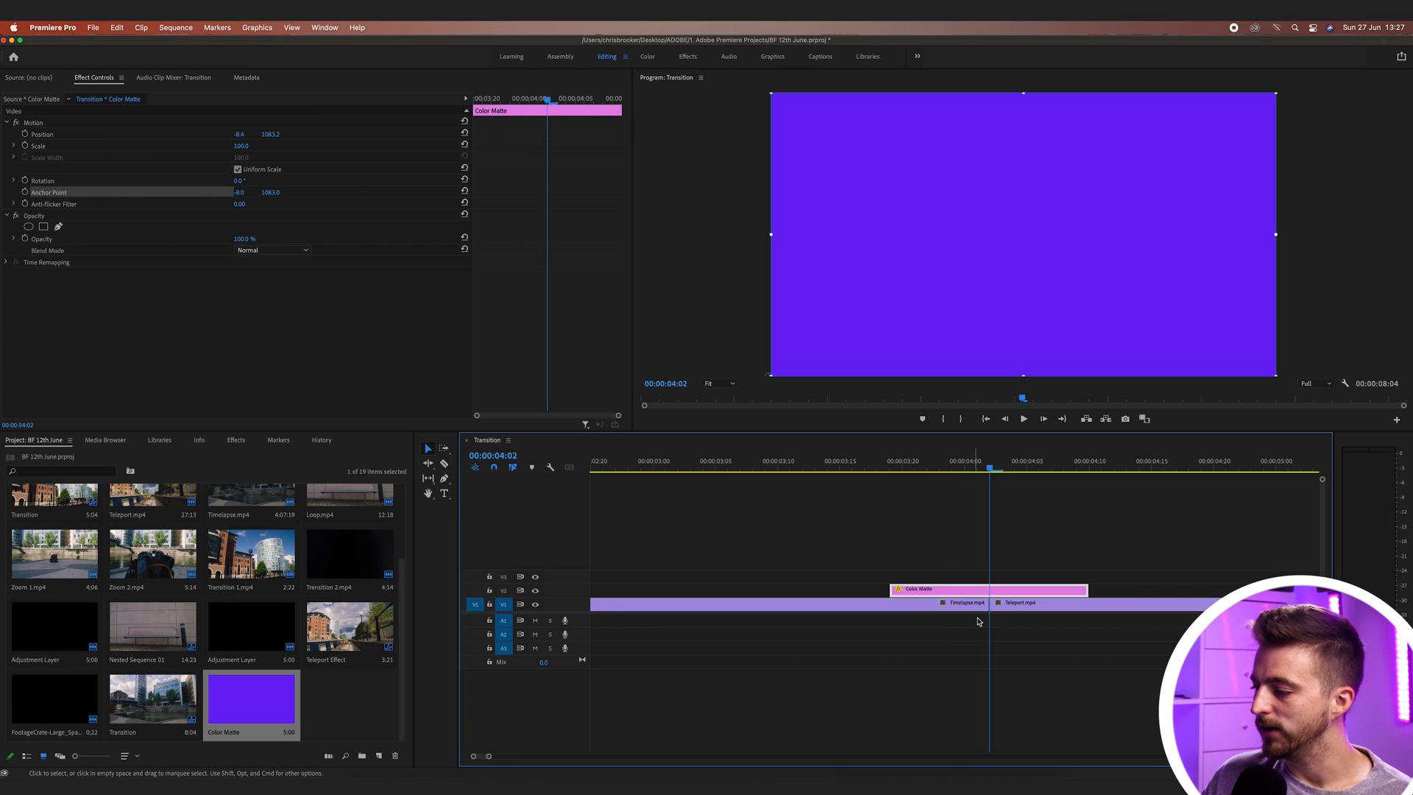
mouse_move(995, 615)
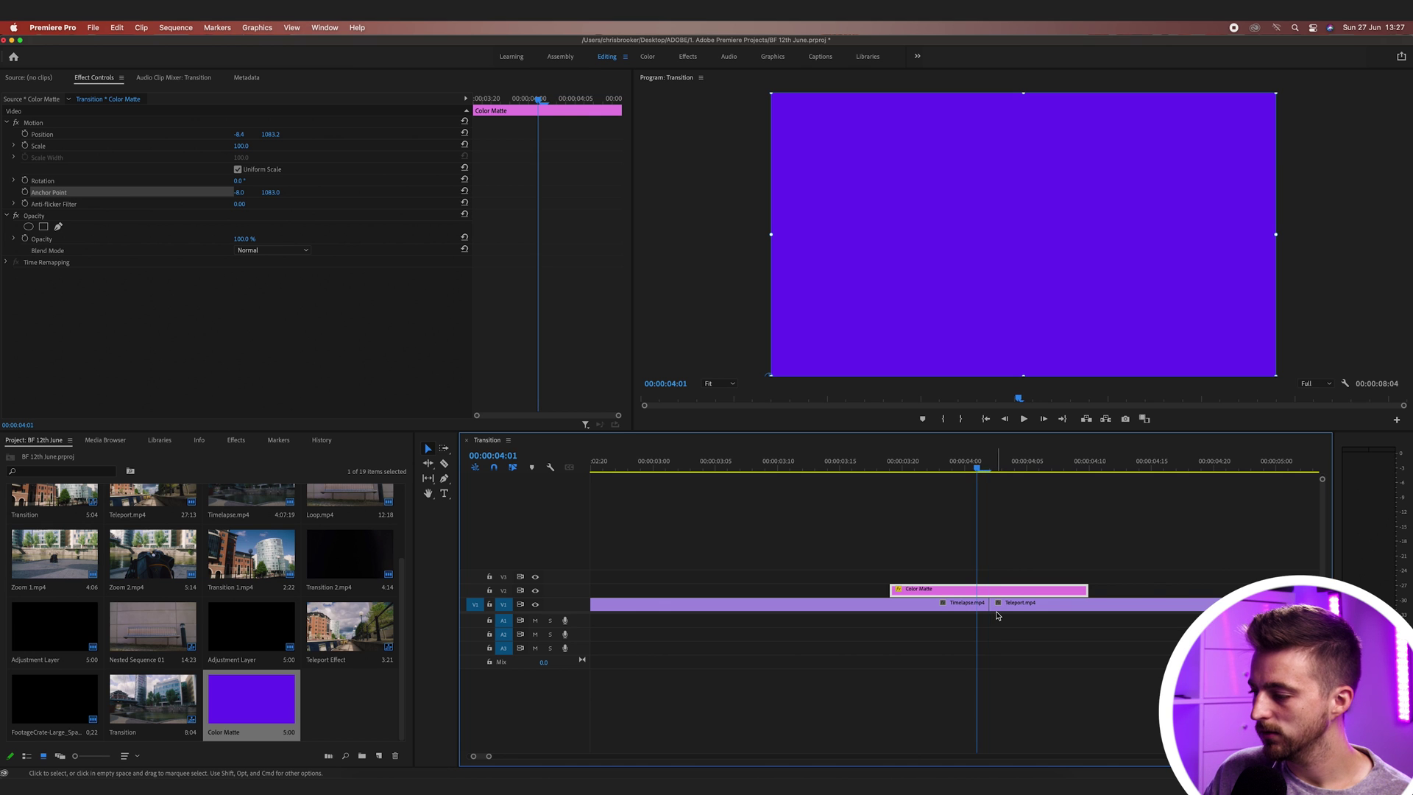
click(928, 460)
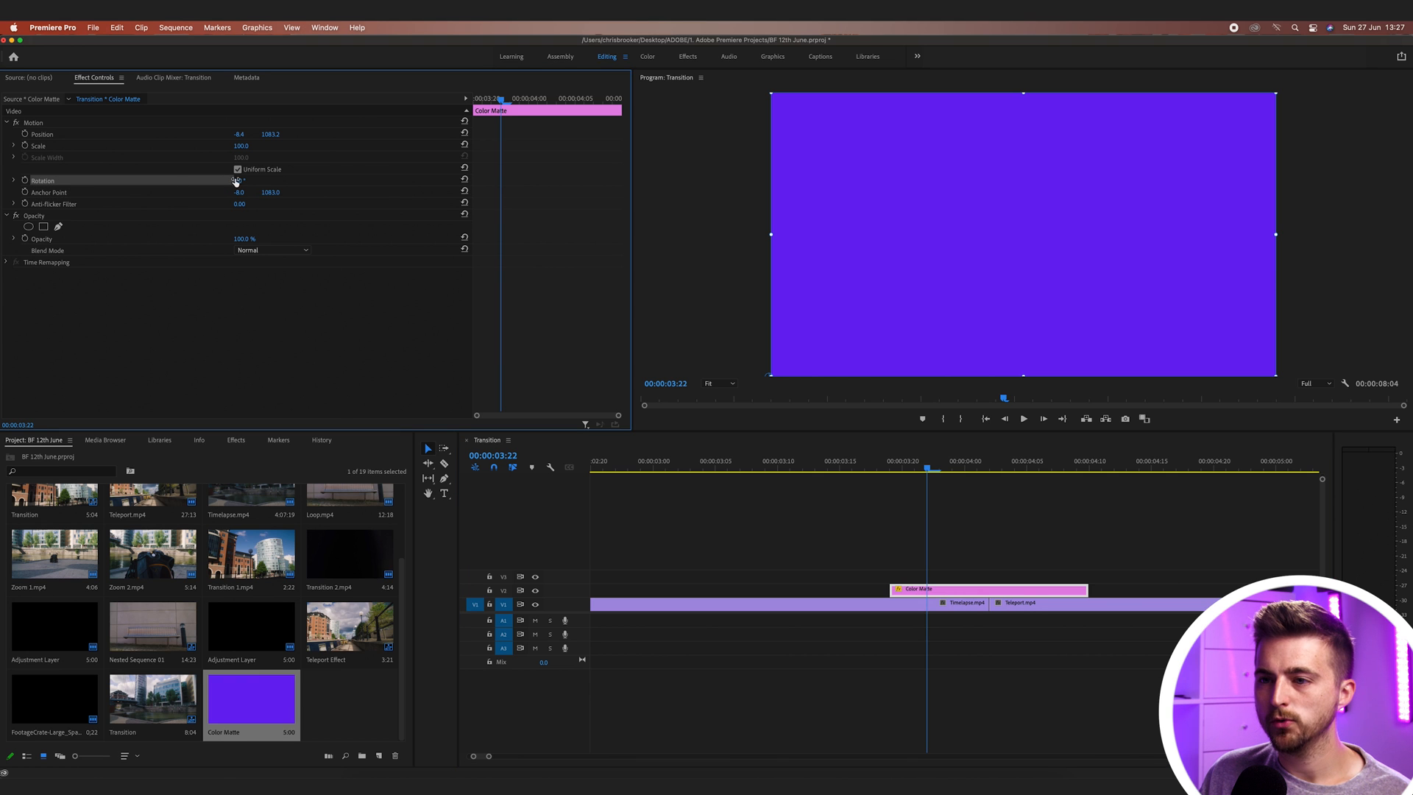
drag(239, 180, 189, 180)
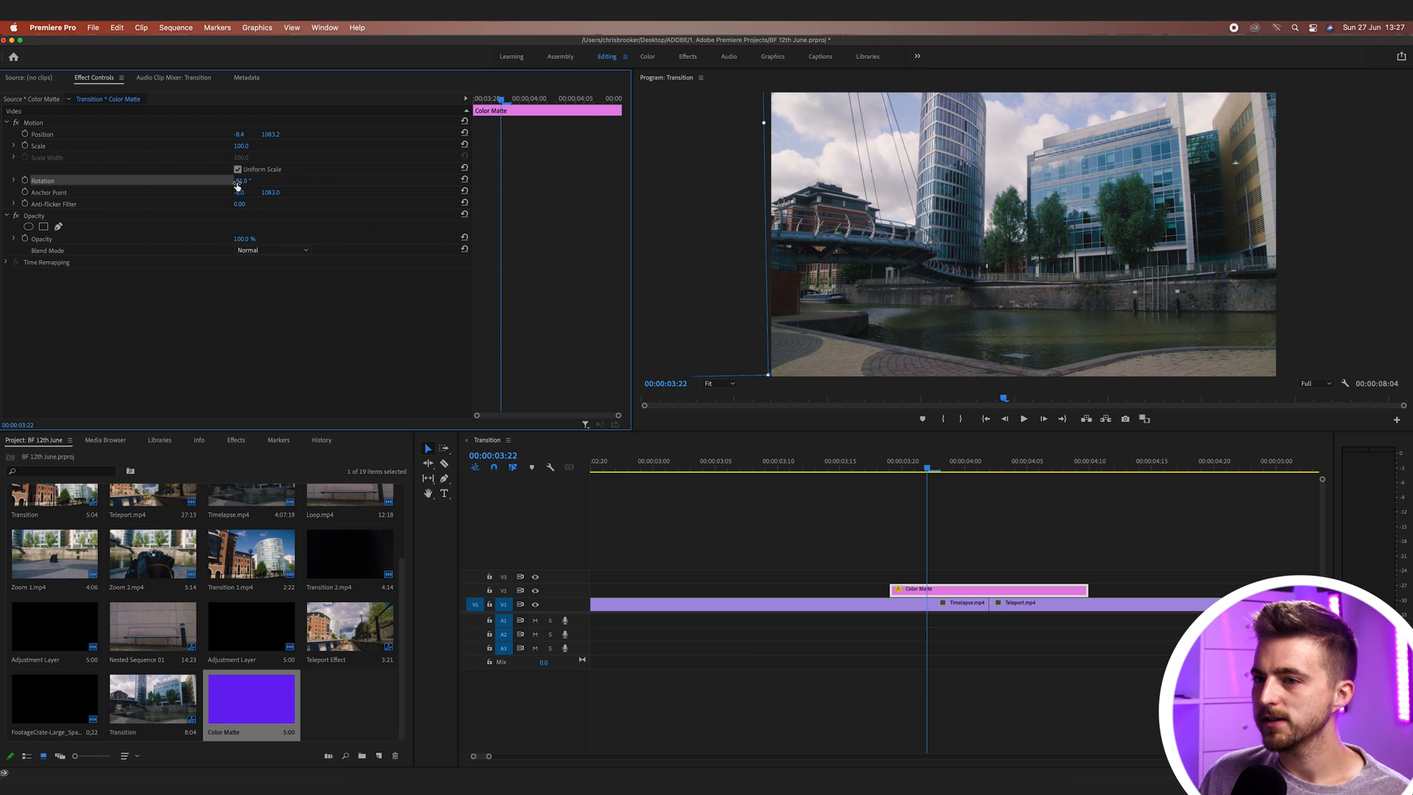
triple_click(244, 180)
text(-90)
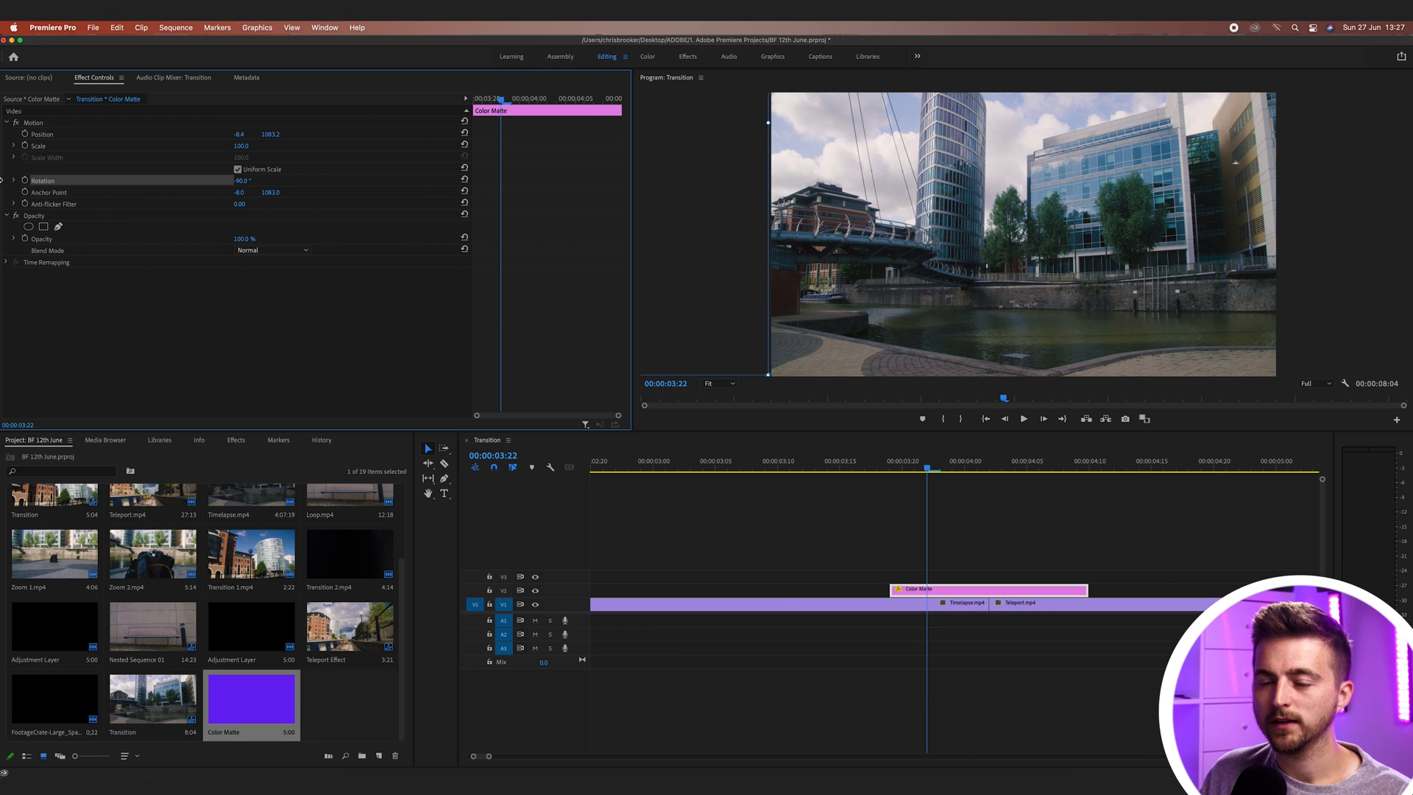
mouse_move(24, 180)
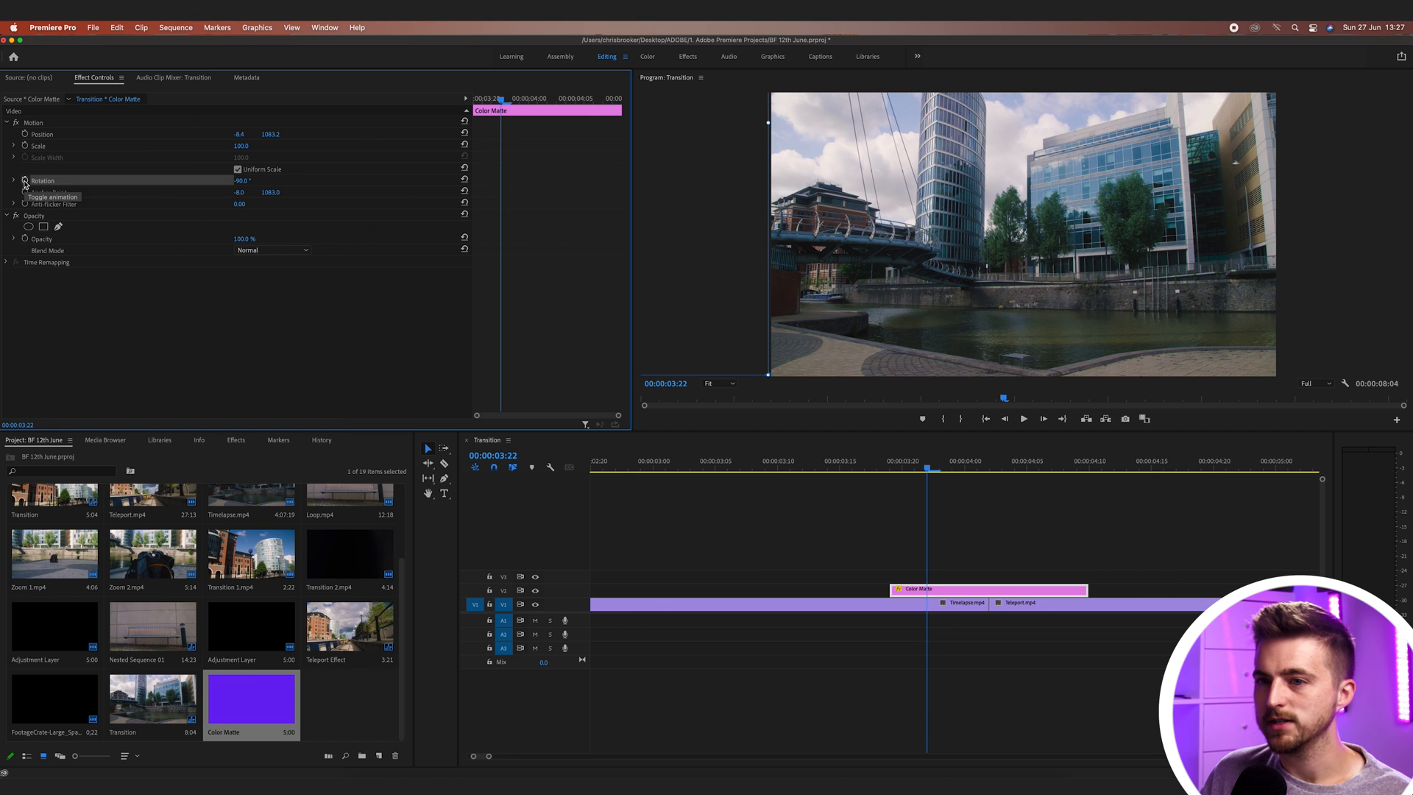
click(24, 180)
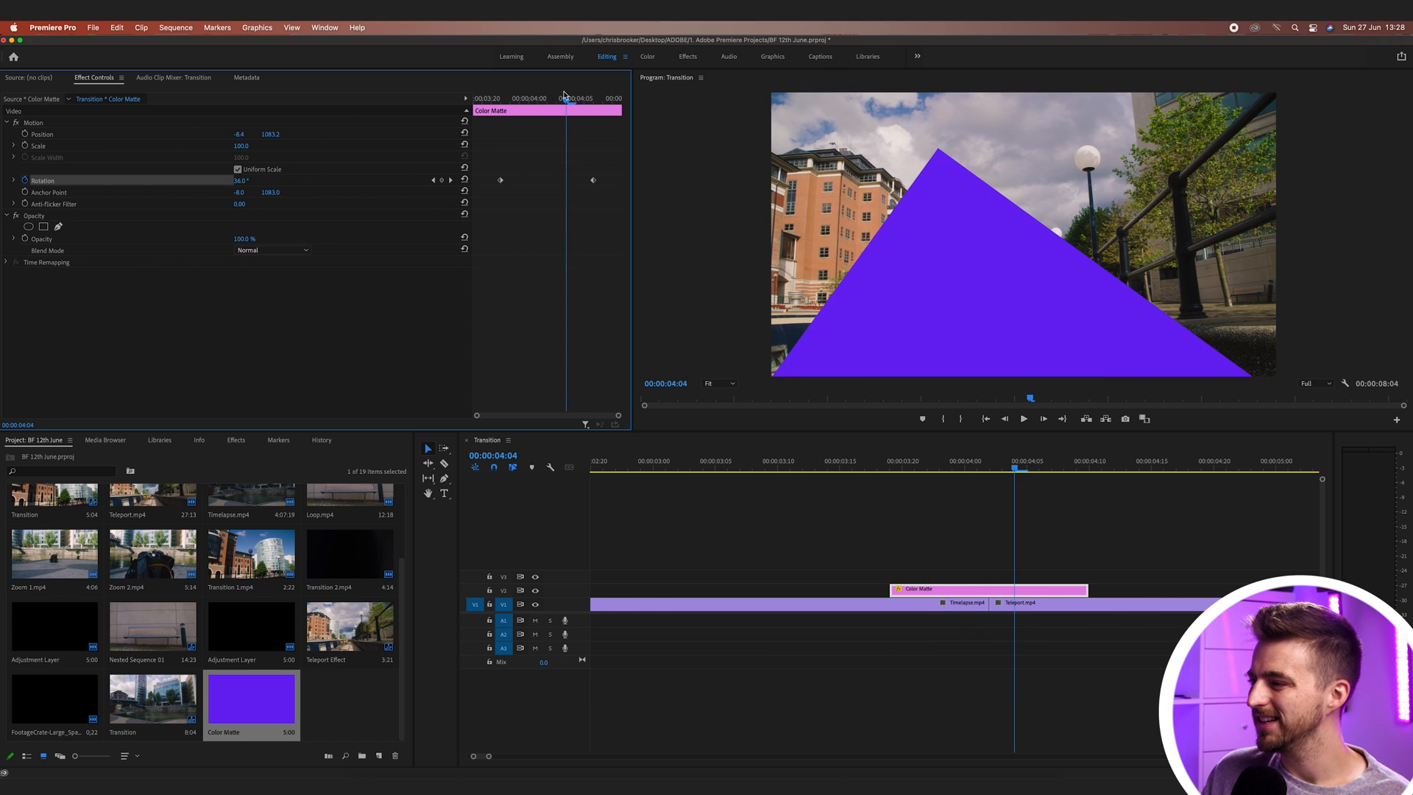
mouse_move(374, 241)
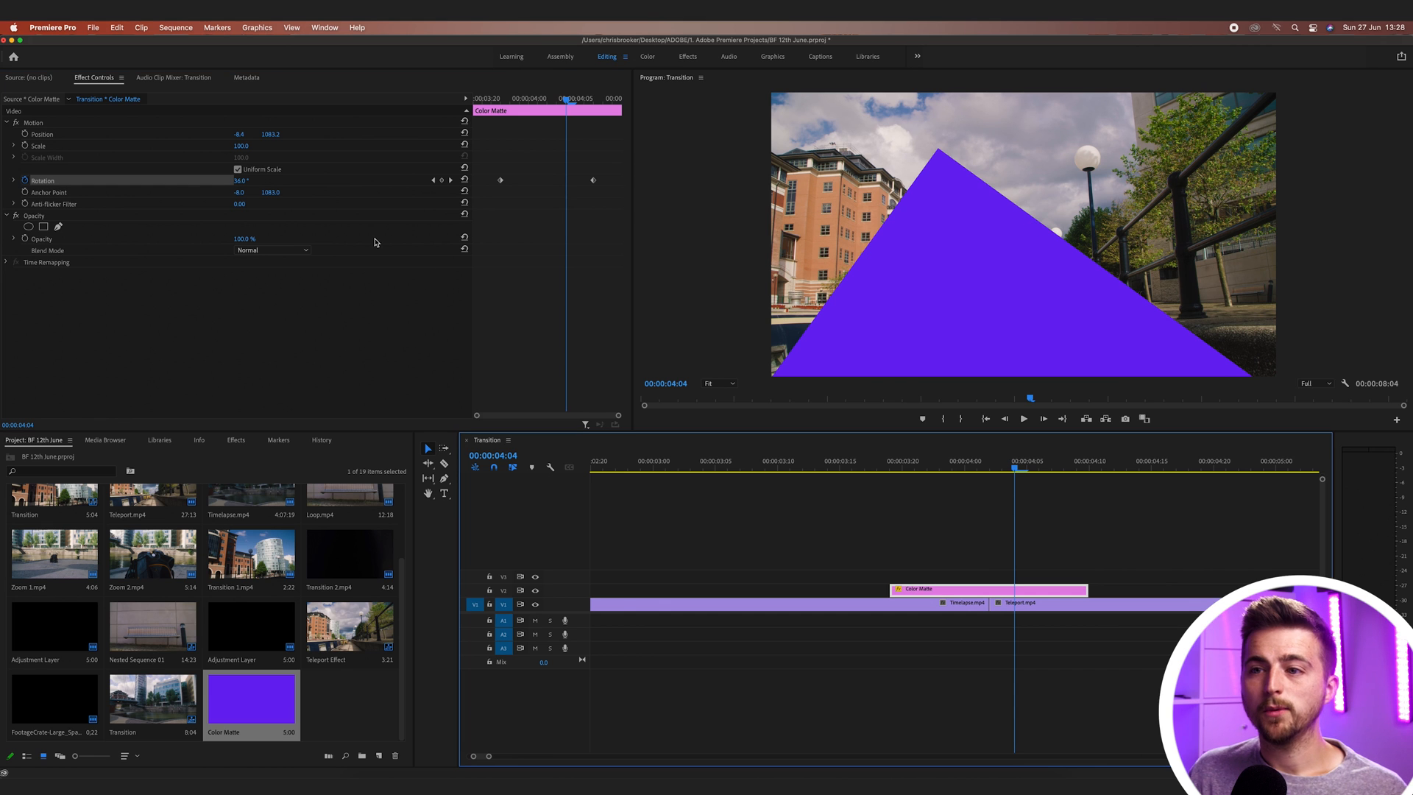
mouse_move(70, 132)
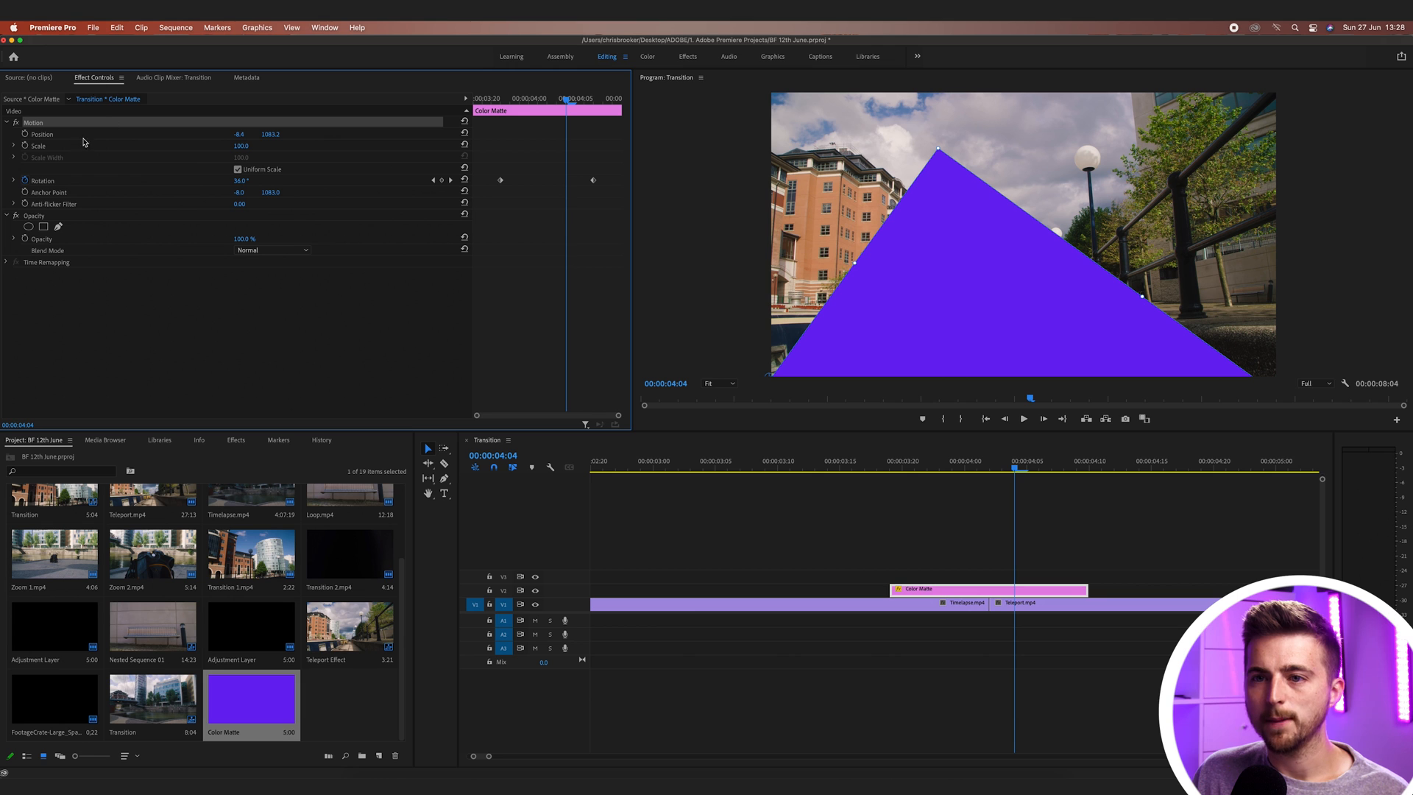
- Scale the colour matte up to 204 and step through the wipe to check coverage
click(37, 145)
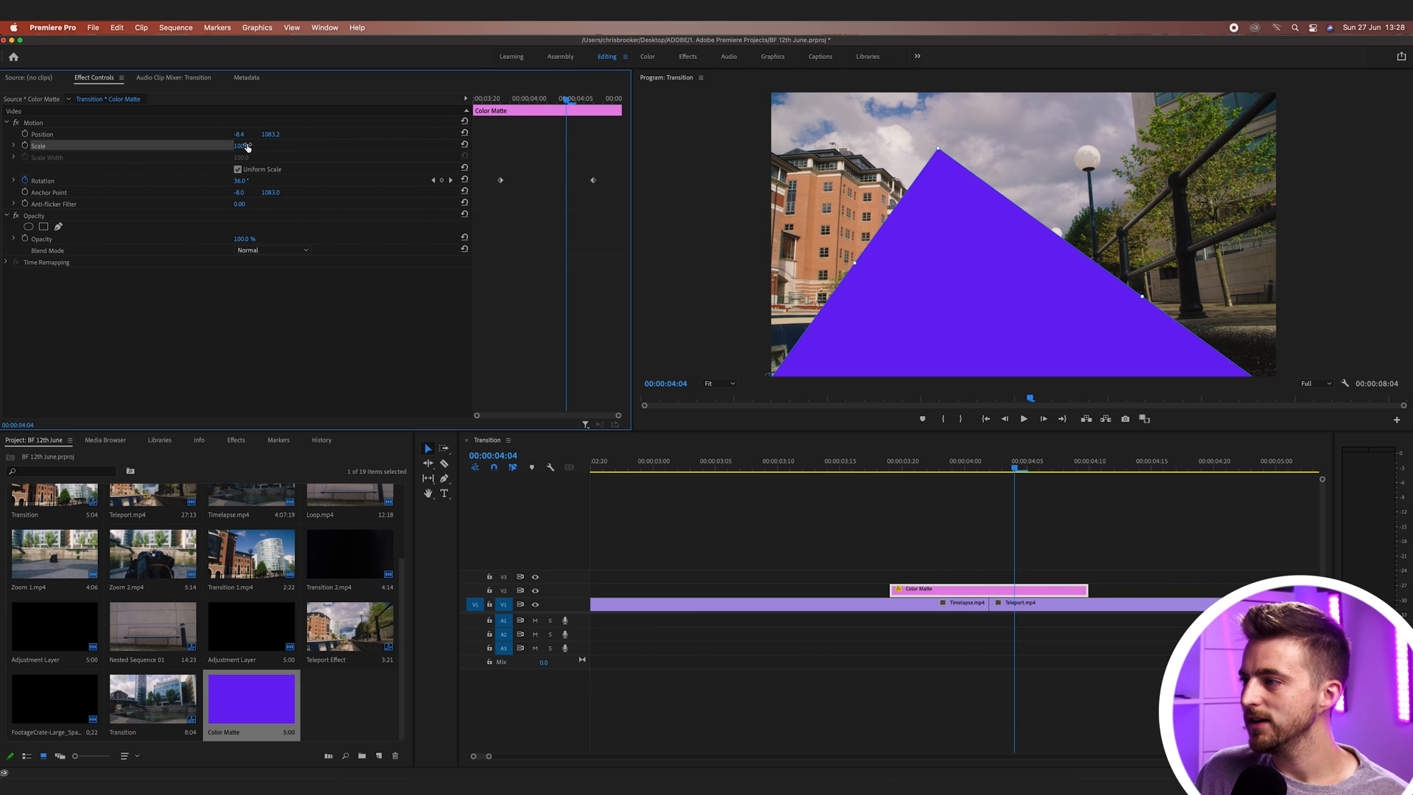
drag(244, 145, 256, 145)
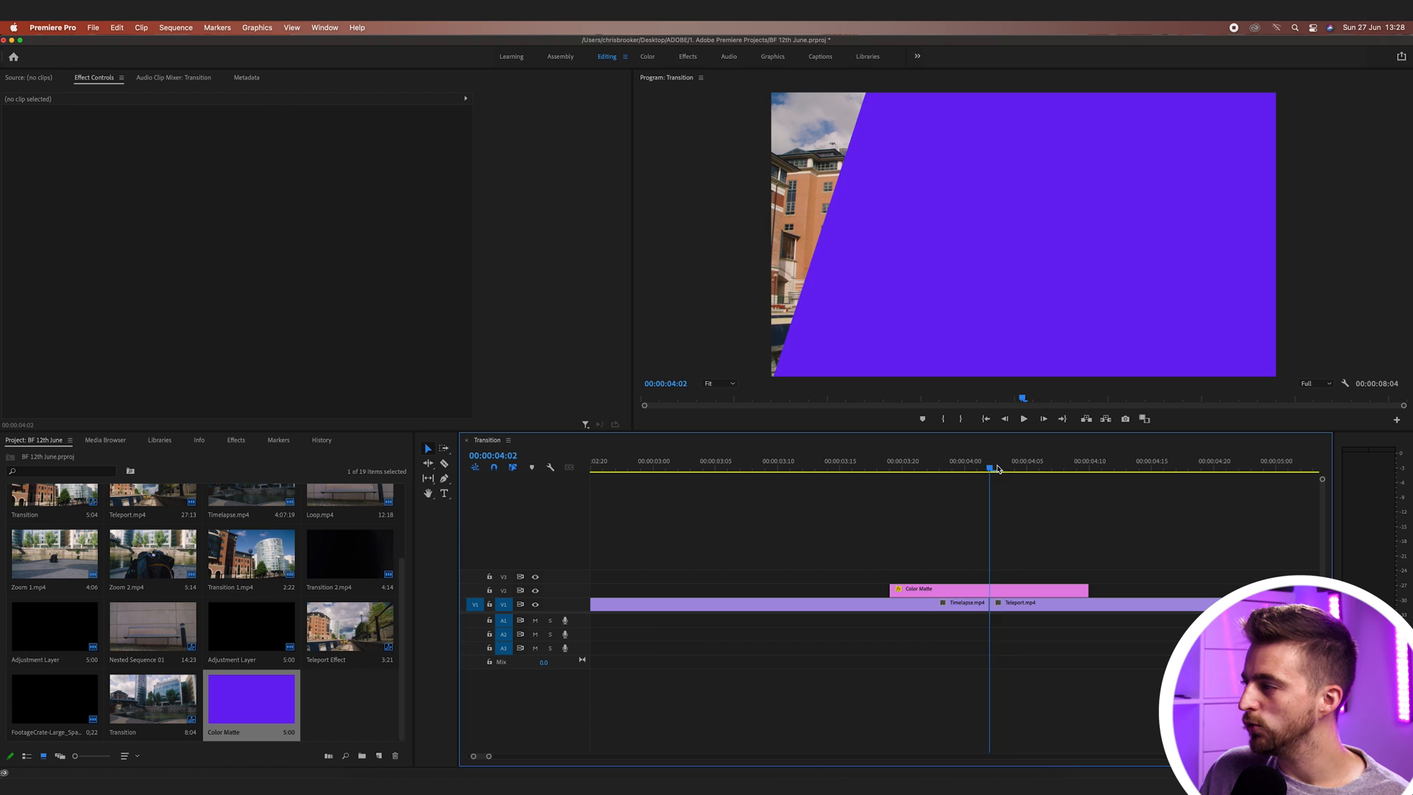
click(1026, 468)
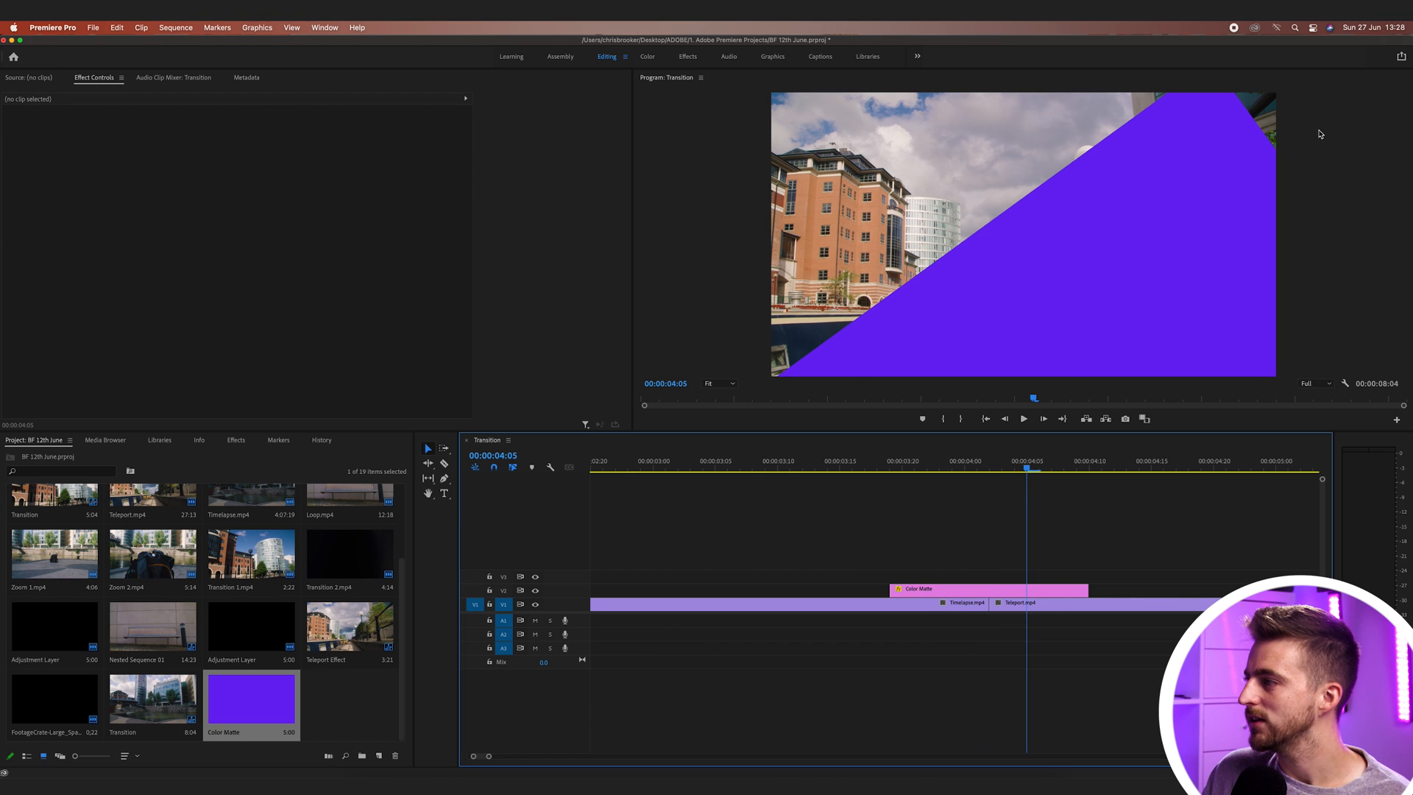
mouse_move(1237, 120)
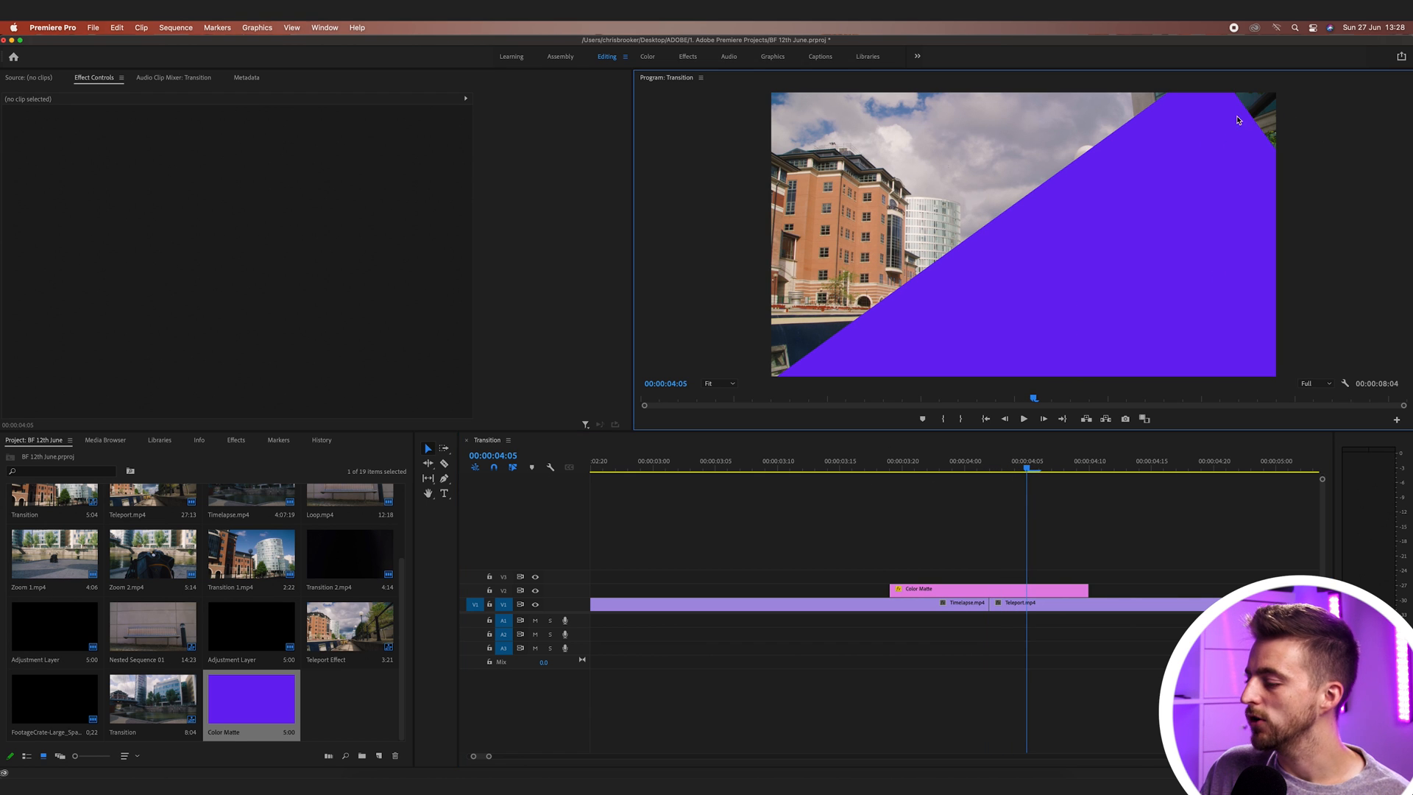
click(987, 591)
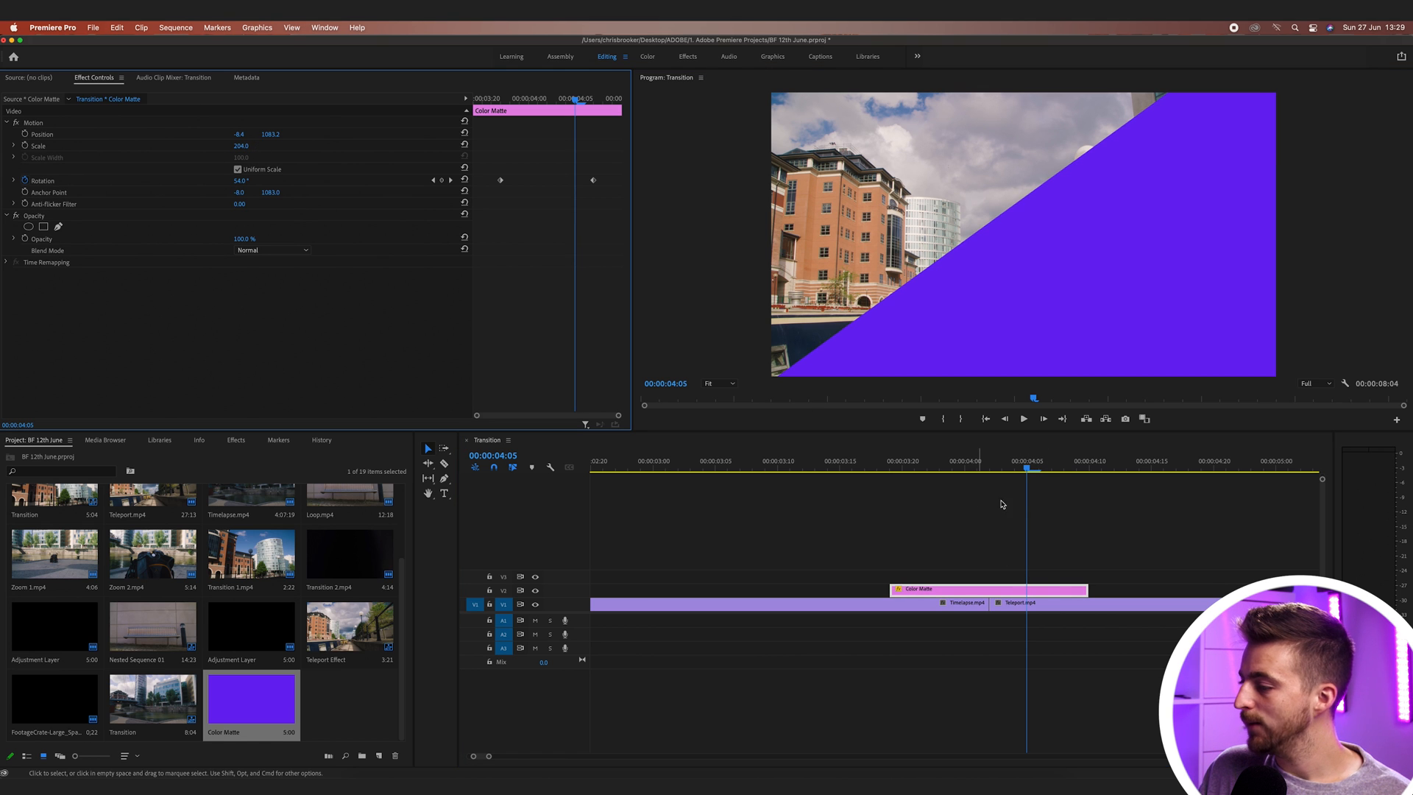
click(964, 461)
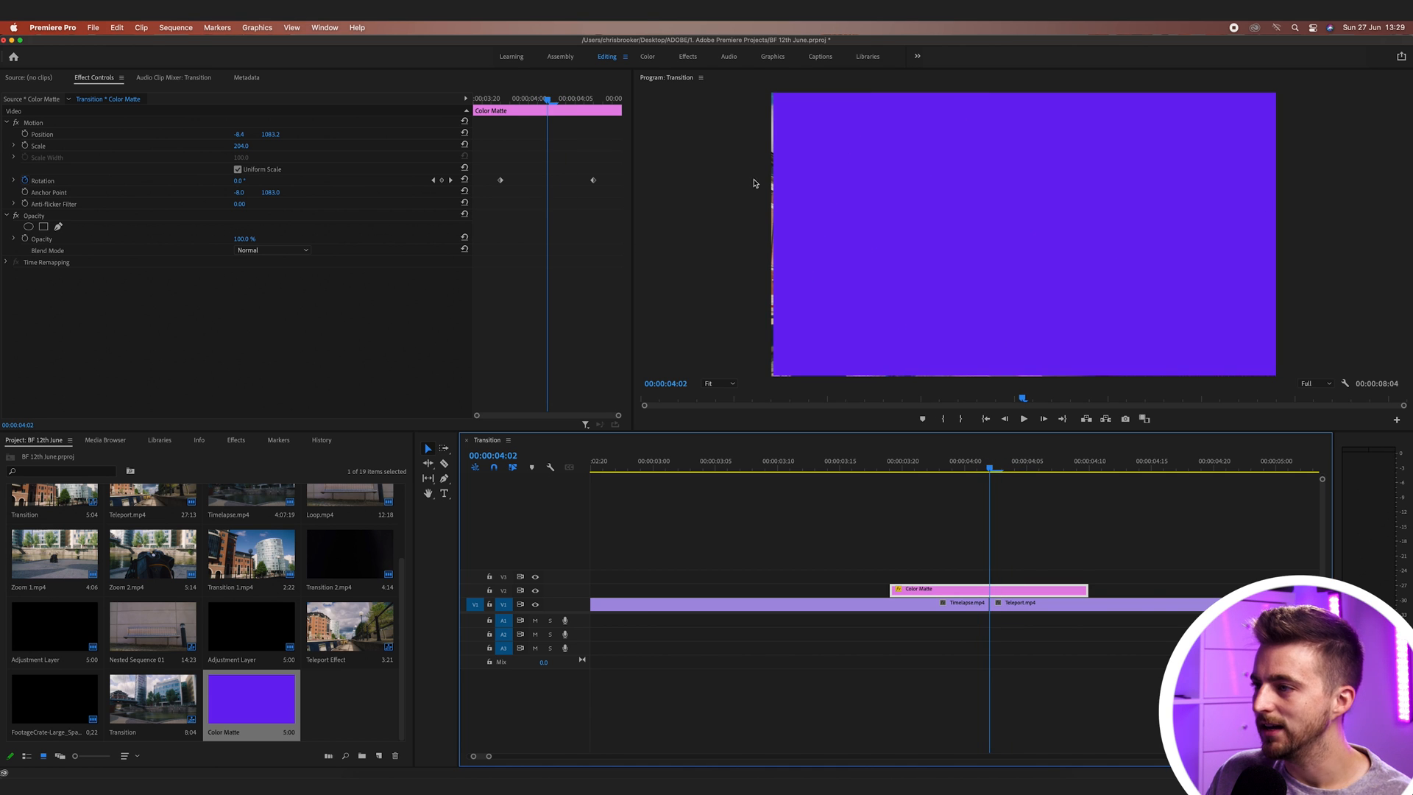
mouse_move(779, 290)
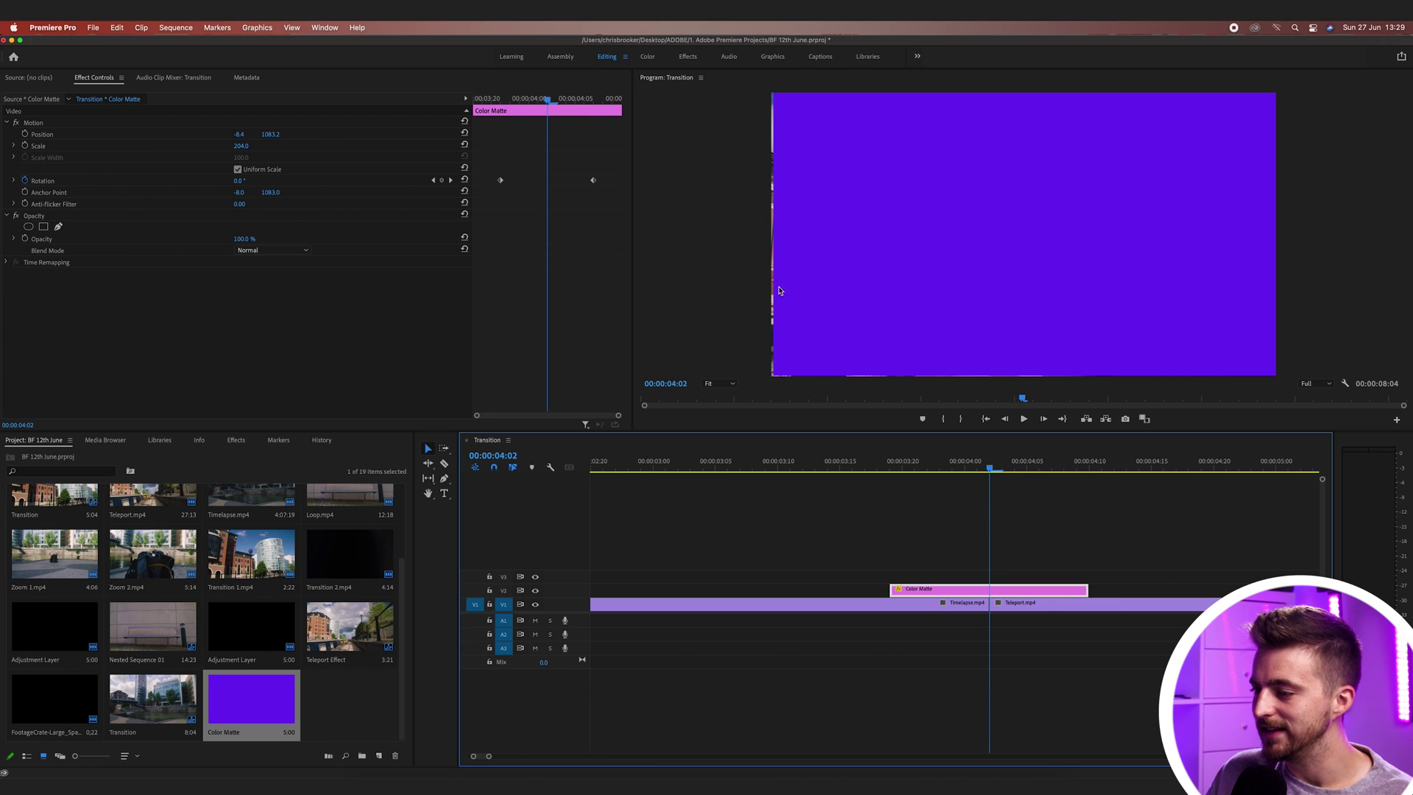
mouse_move(814, 372)
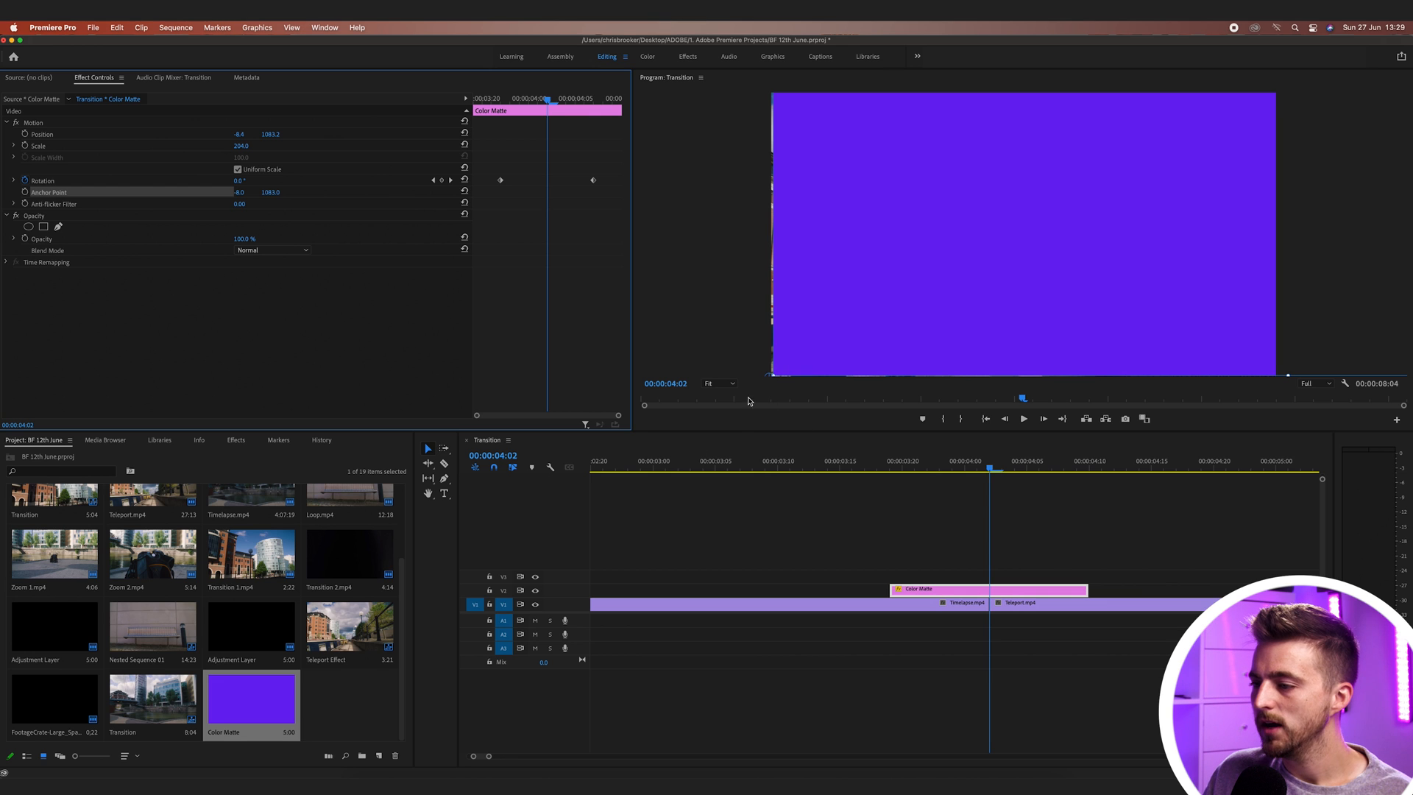
- Zoom the Program monitor to 75% and drag the matte's anchor point to -43, 1113
click(719, 383)
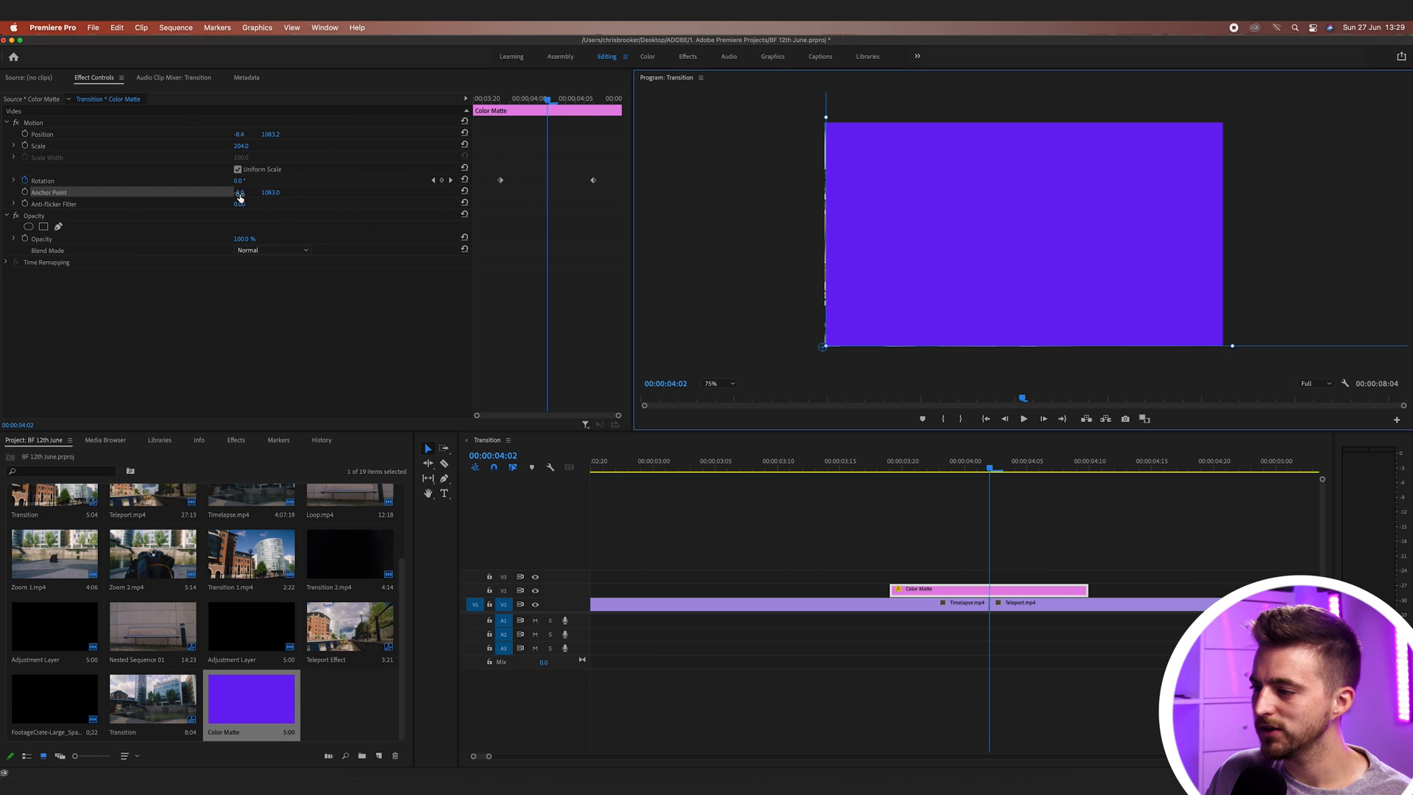
drag(240, 192, 216, 192)
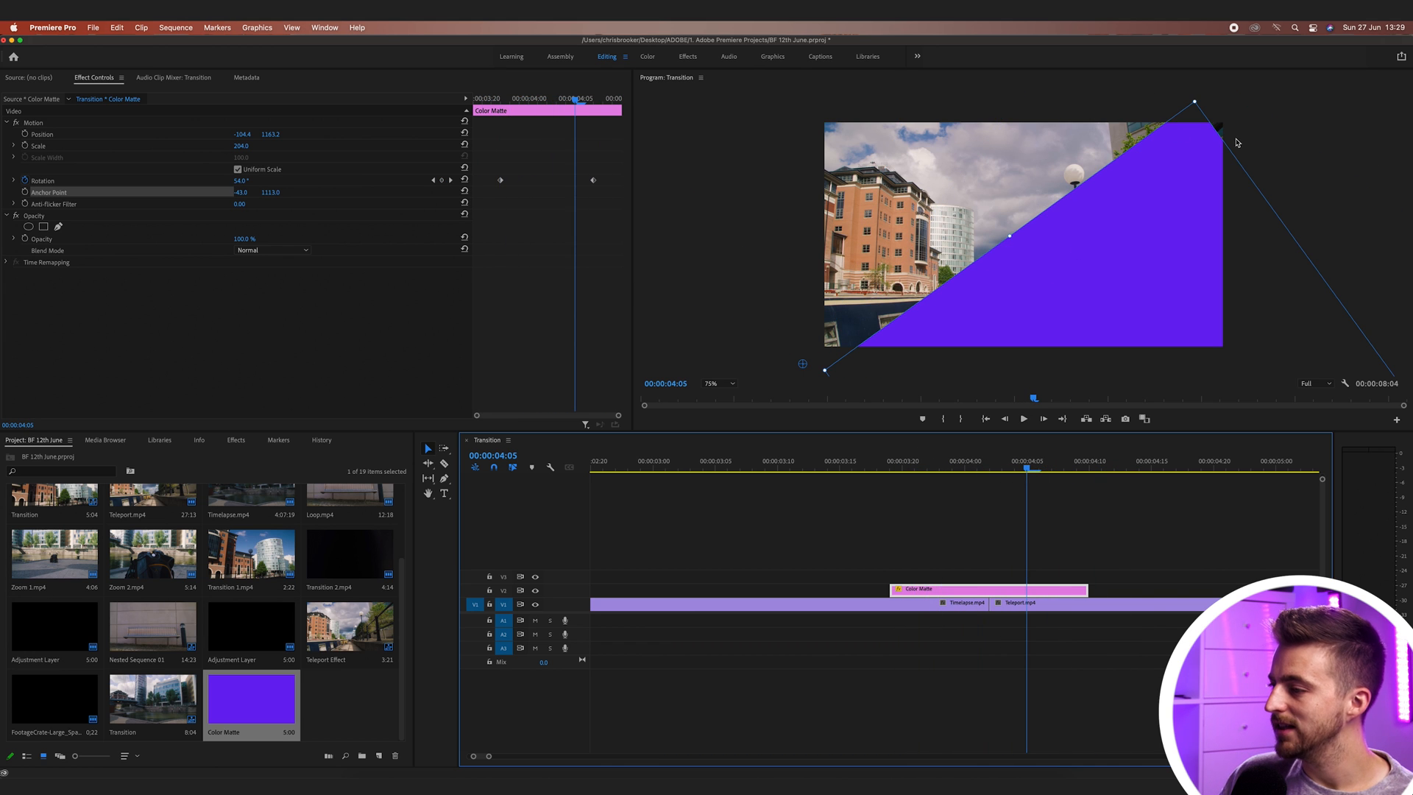
mouse_move(1220, 129)
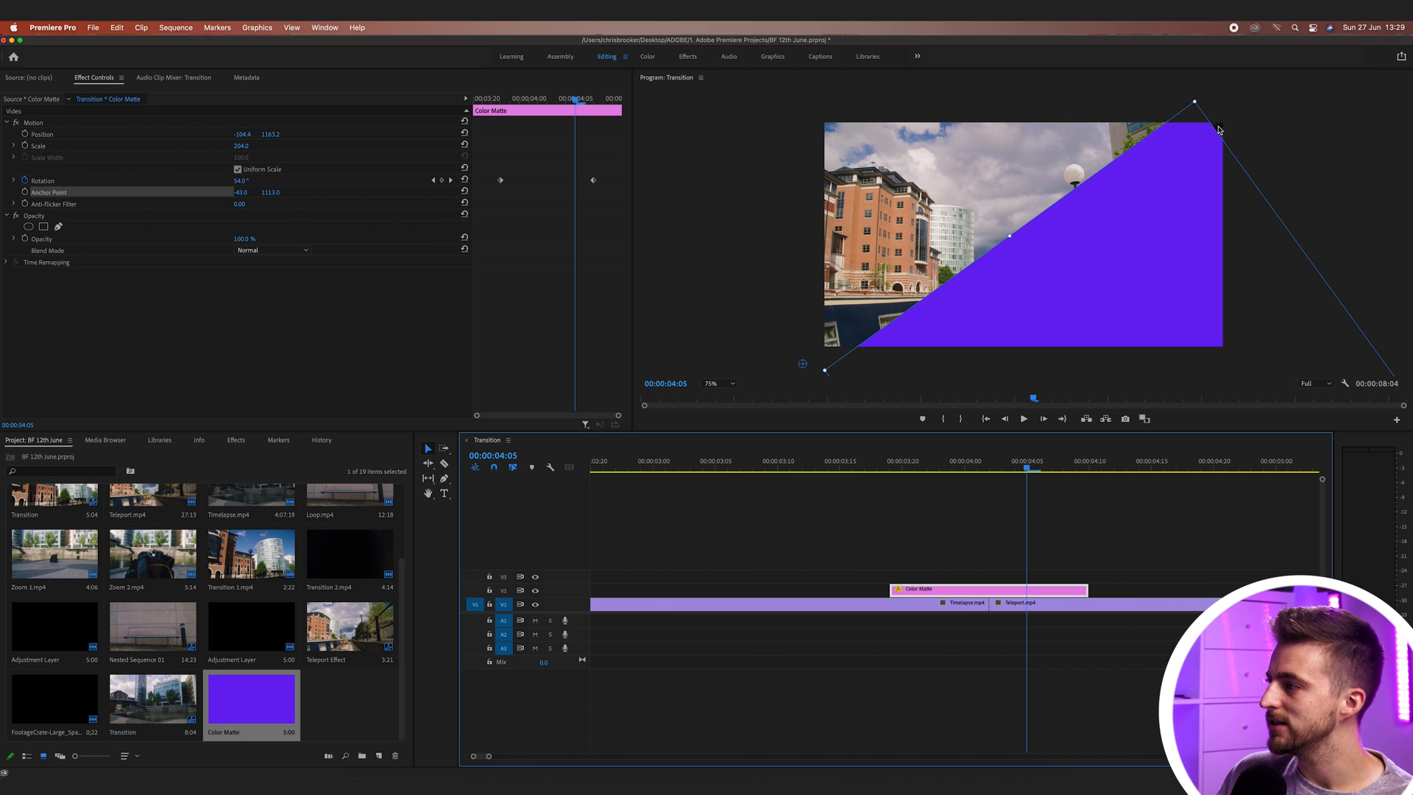
mouse_move(1233, 154)
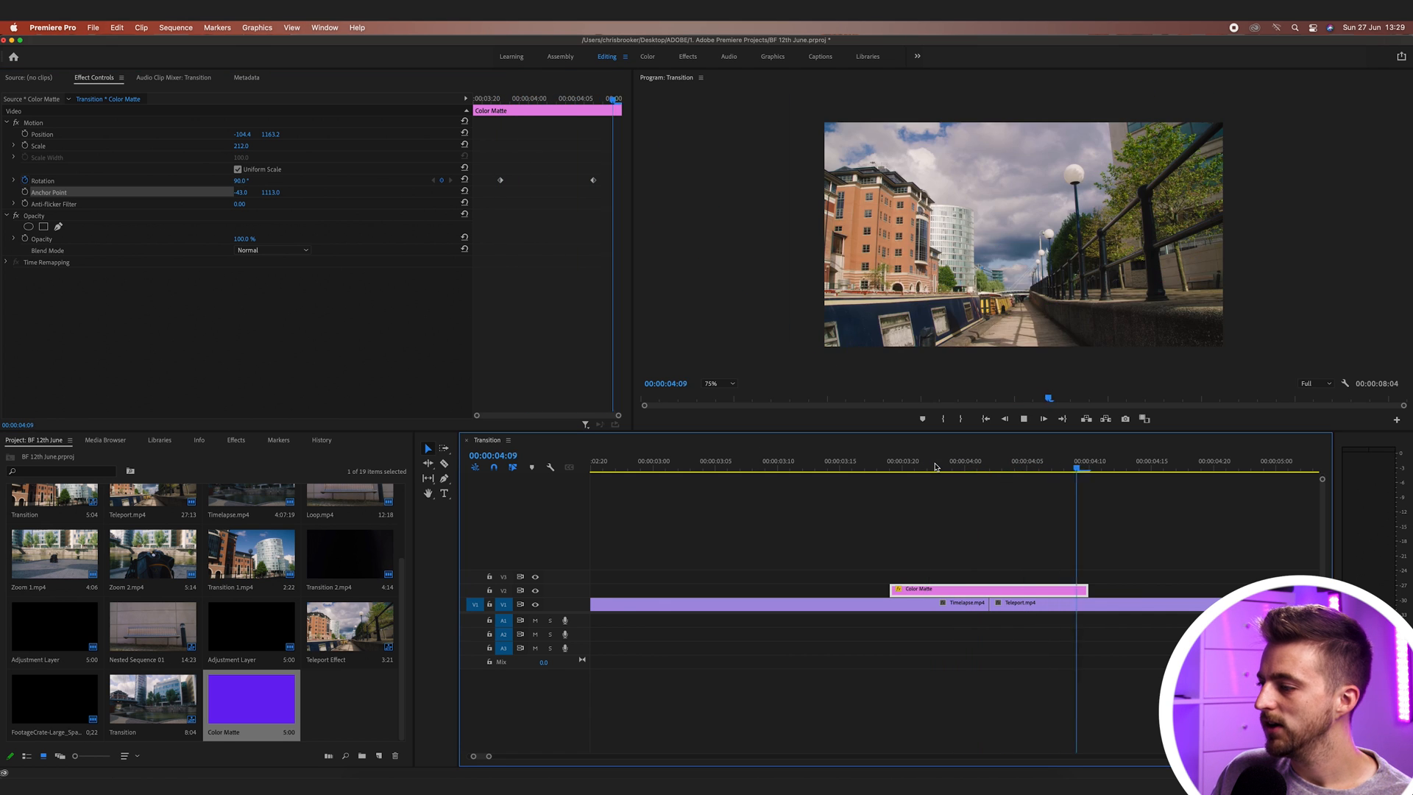
- Review the −90.5° to 90° sweep at its start and end, then deselect the matte
click(988, 460)
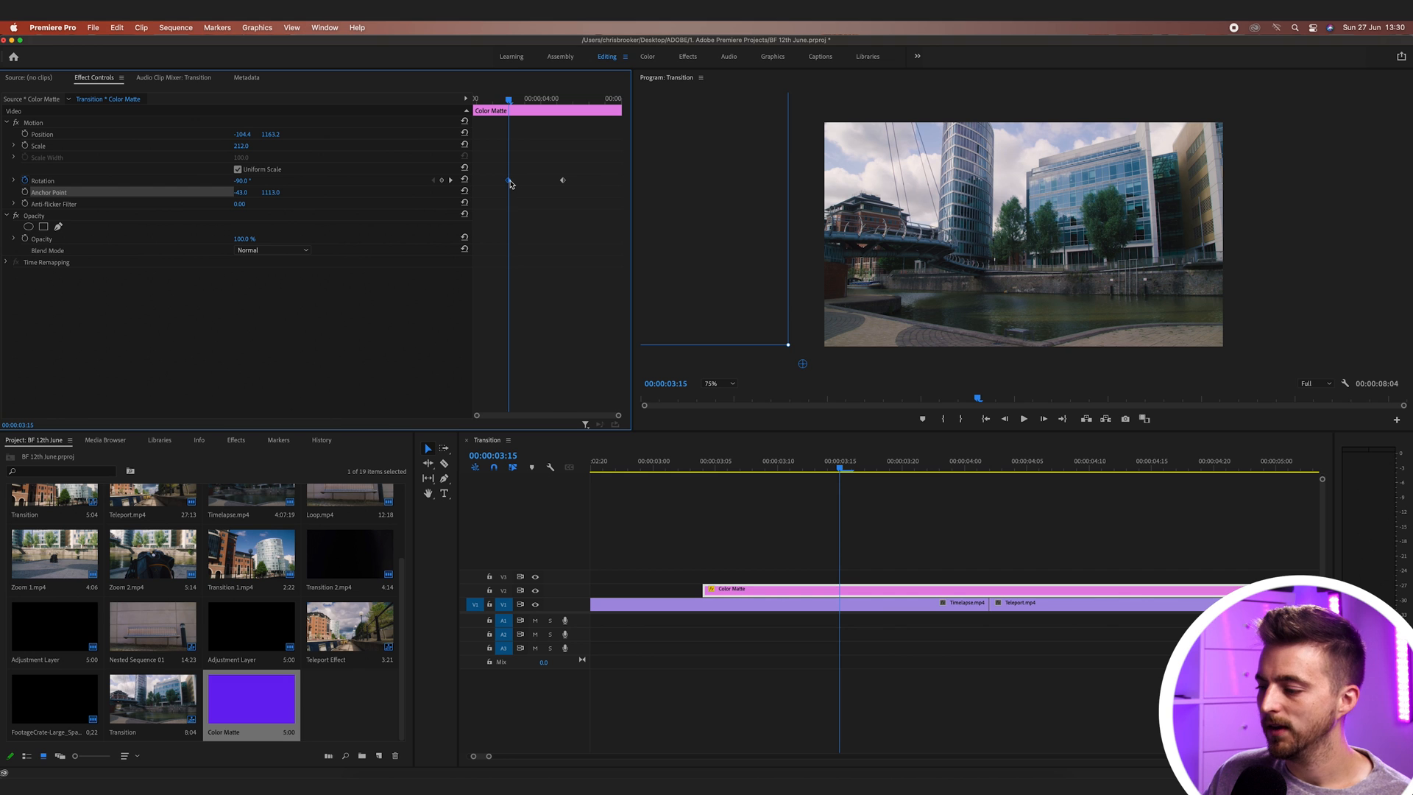
click(989, 460)
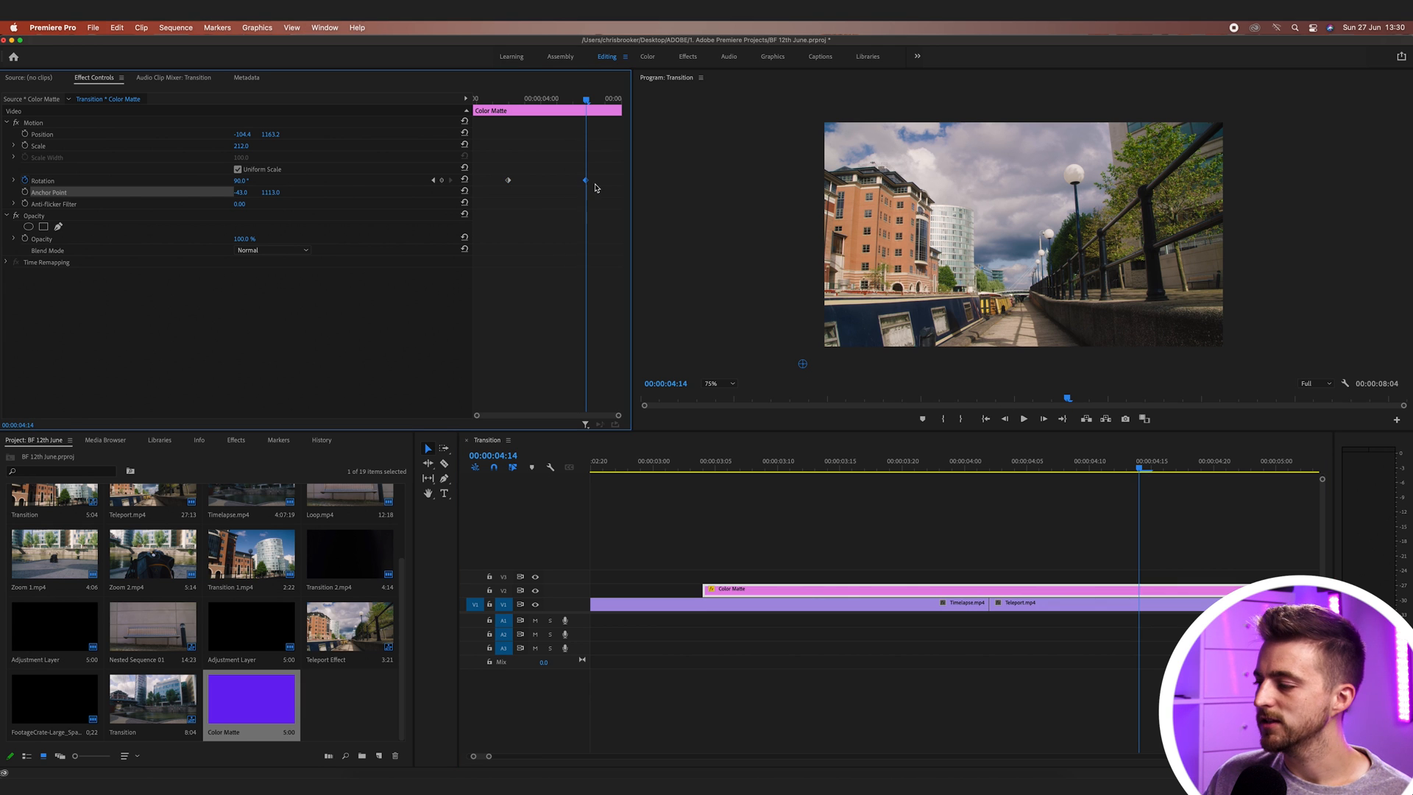
click(1063, 461)
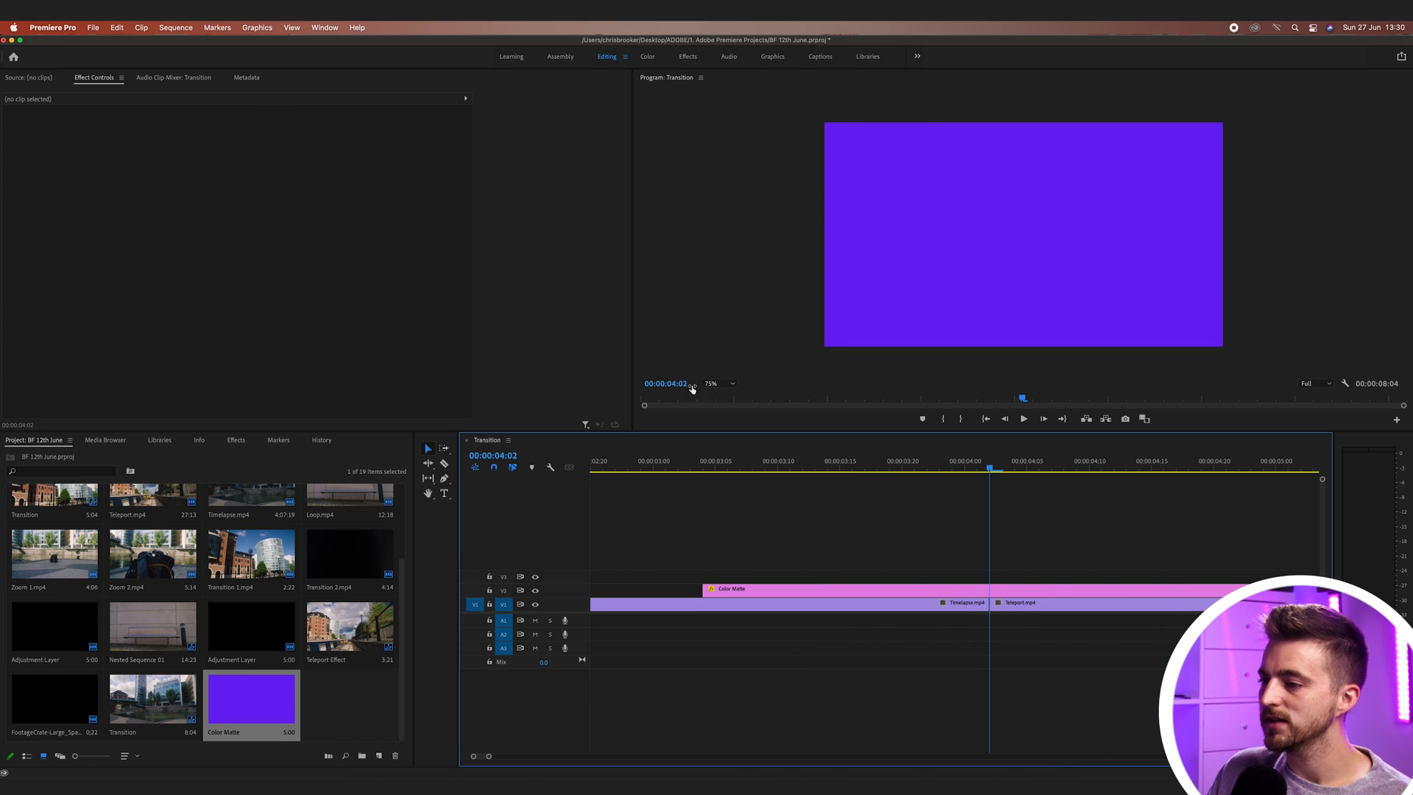
- Drag the Color Matte clip on V2 to straddle the Timelapse-to-Teleport edit point
click(714, 383)
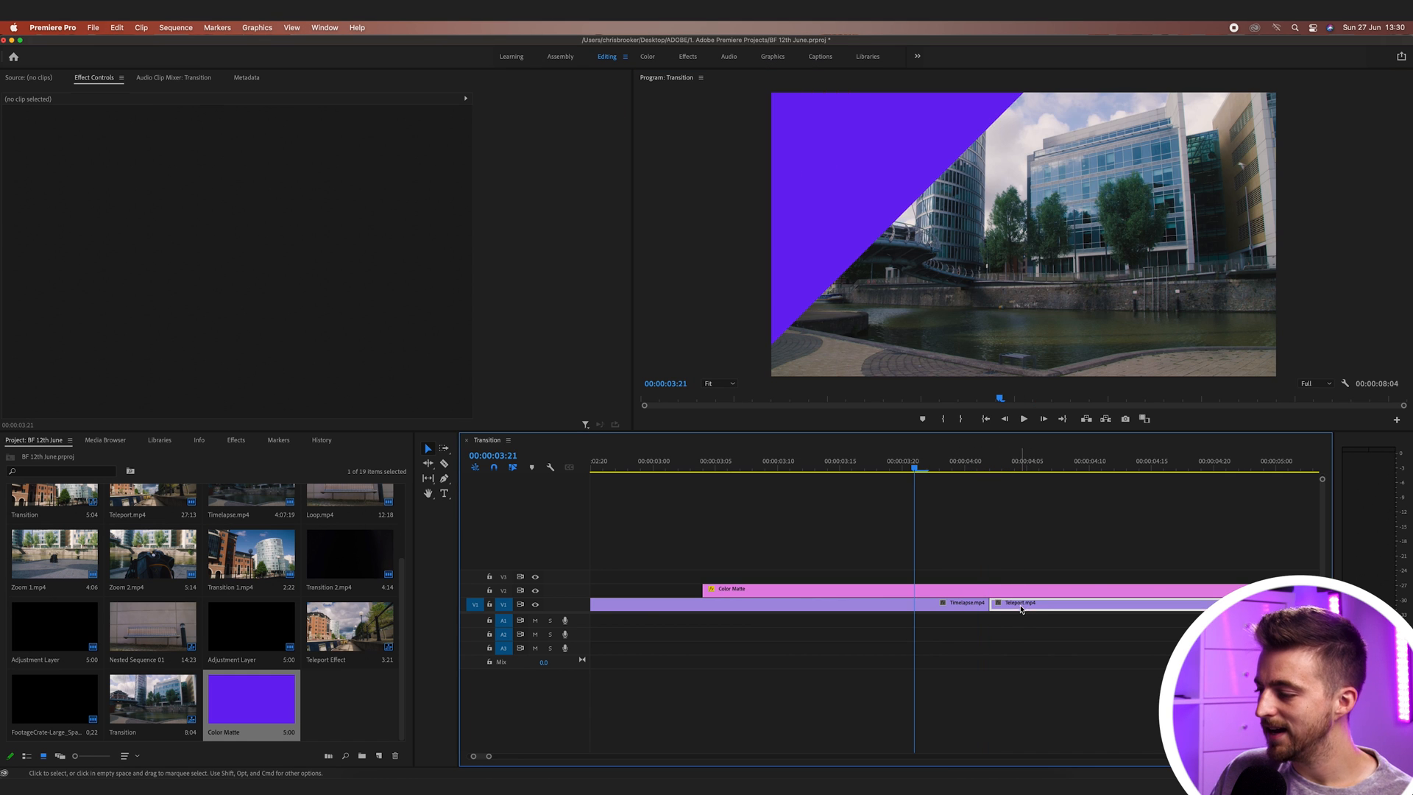
click(730, 589)
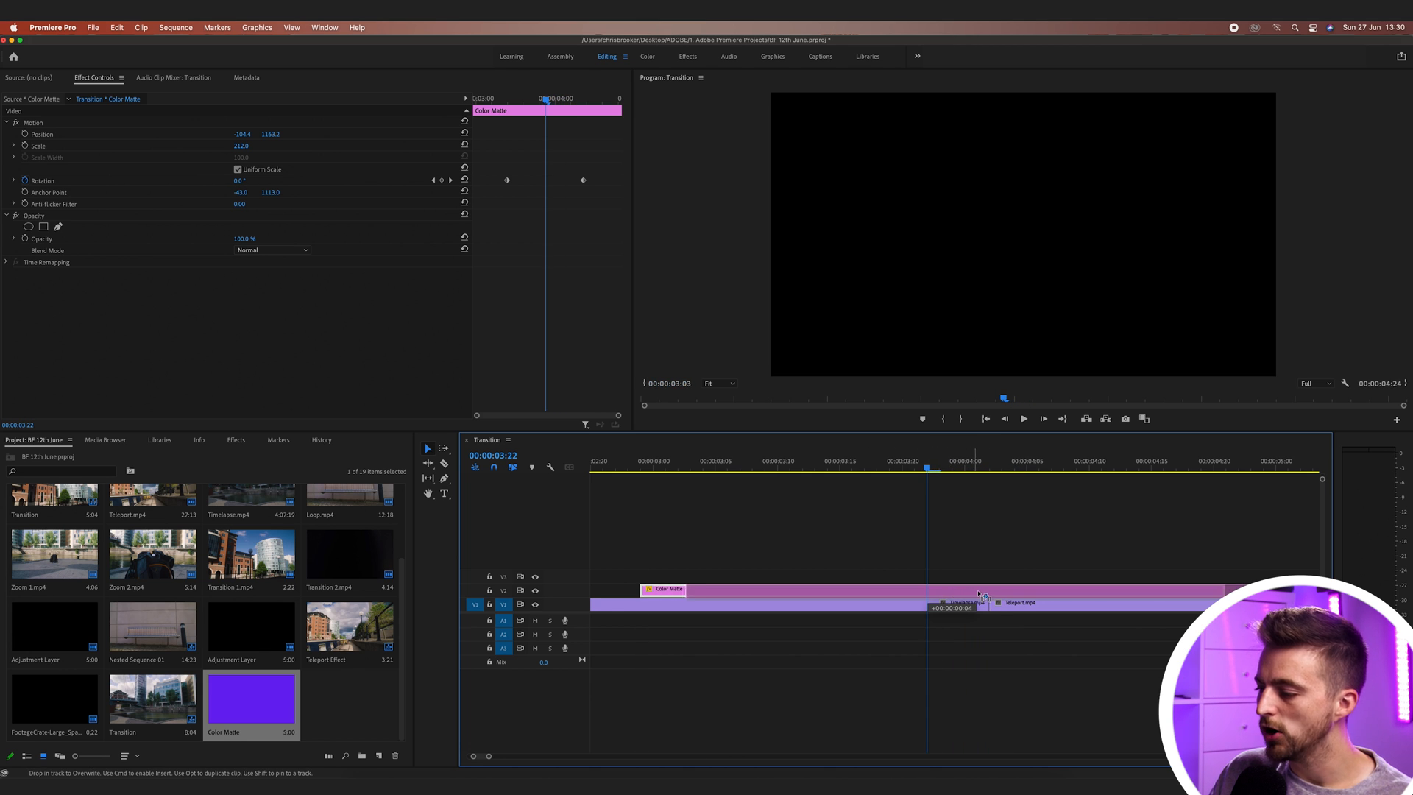
click(1039, 461)
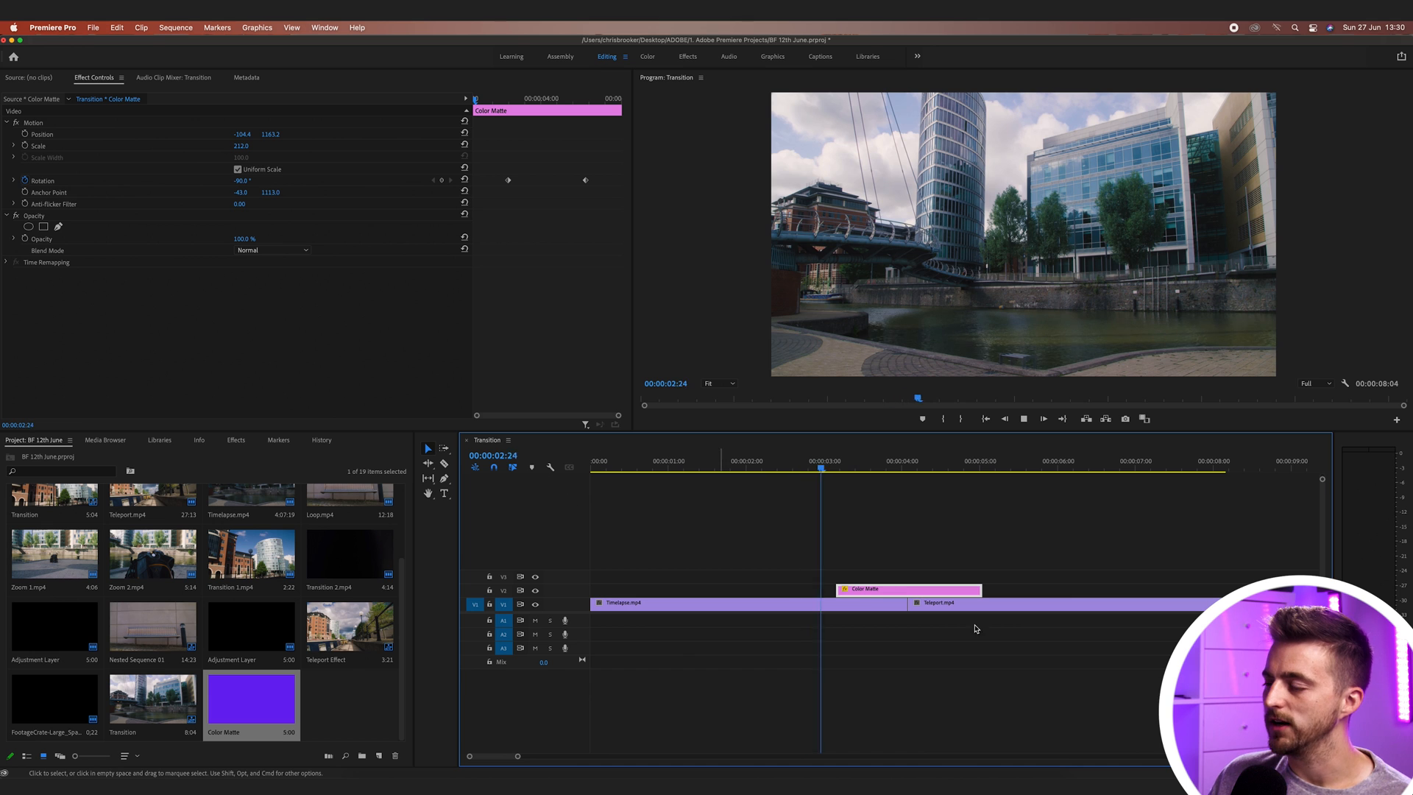
- Preview the wipe, then recolour the matte to a teal-green shade
click(870, 469)
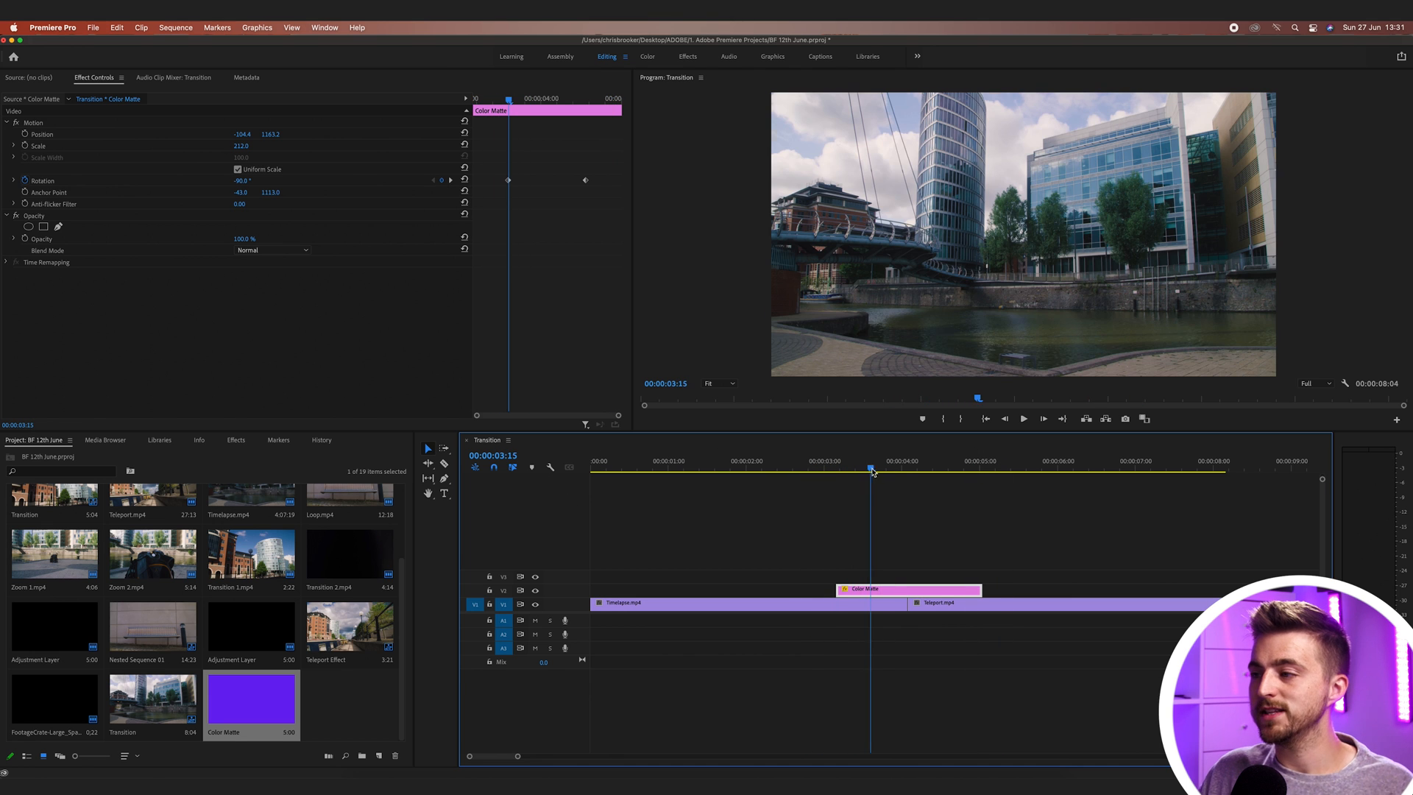
click(907, 469)
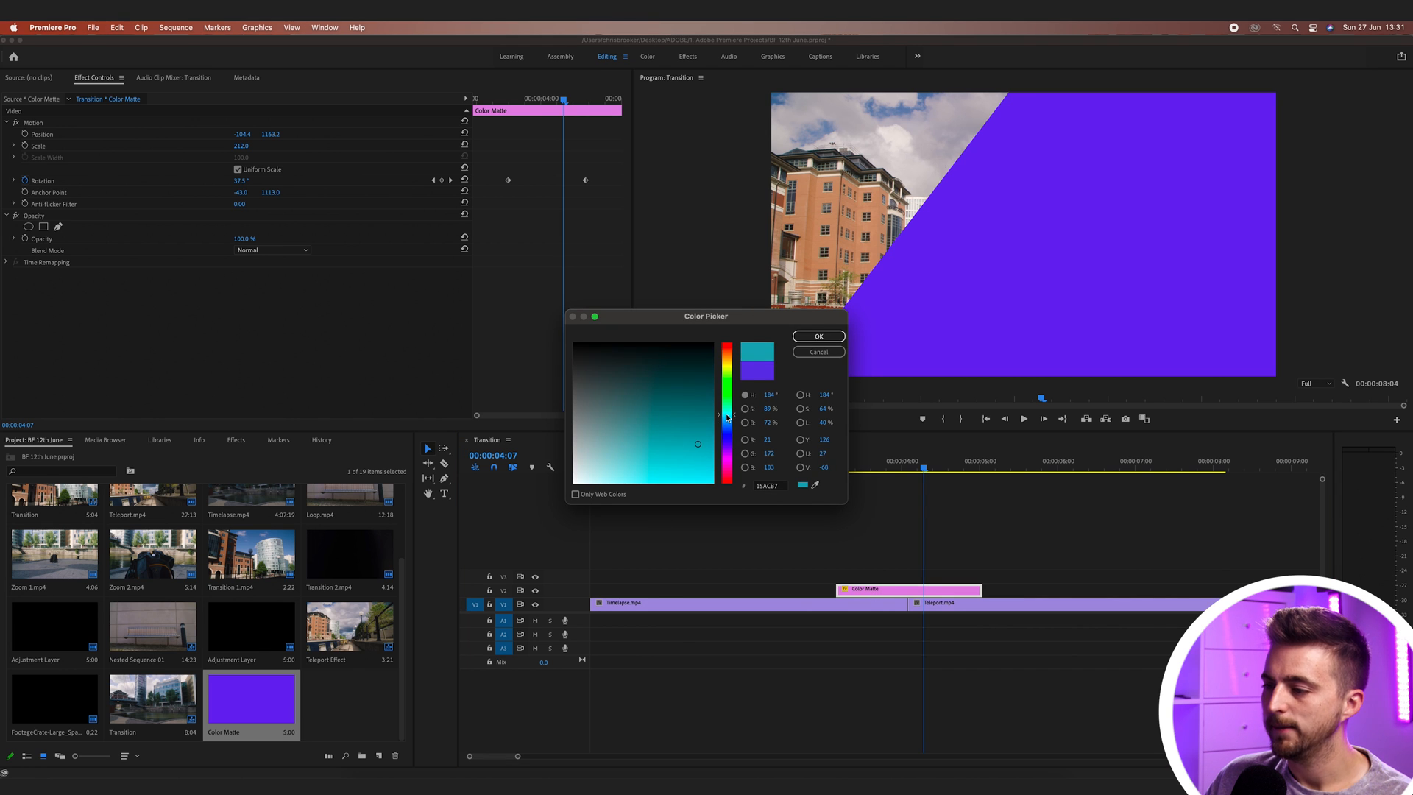
click(816, 336)
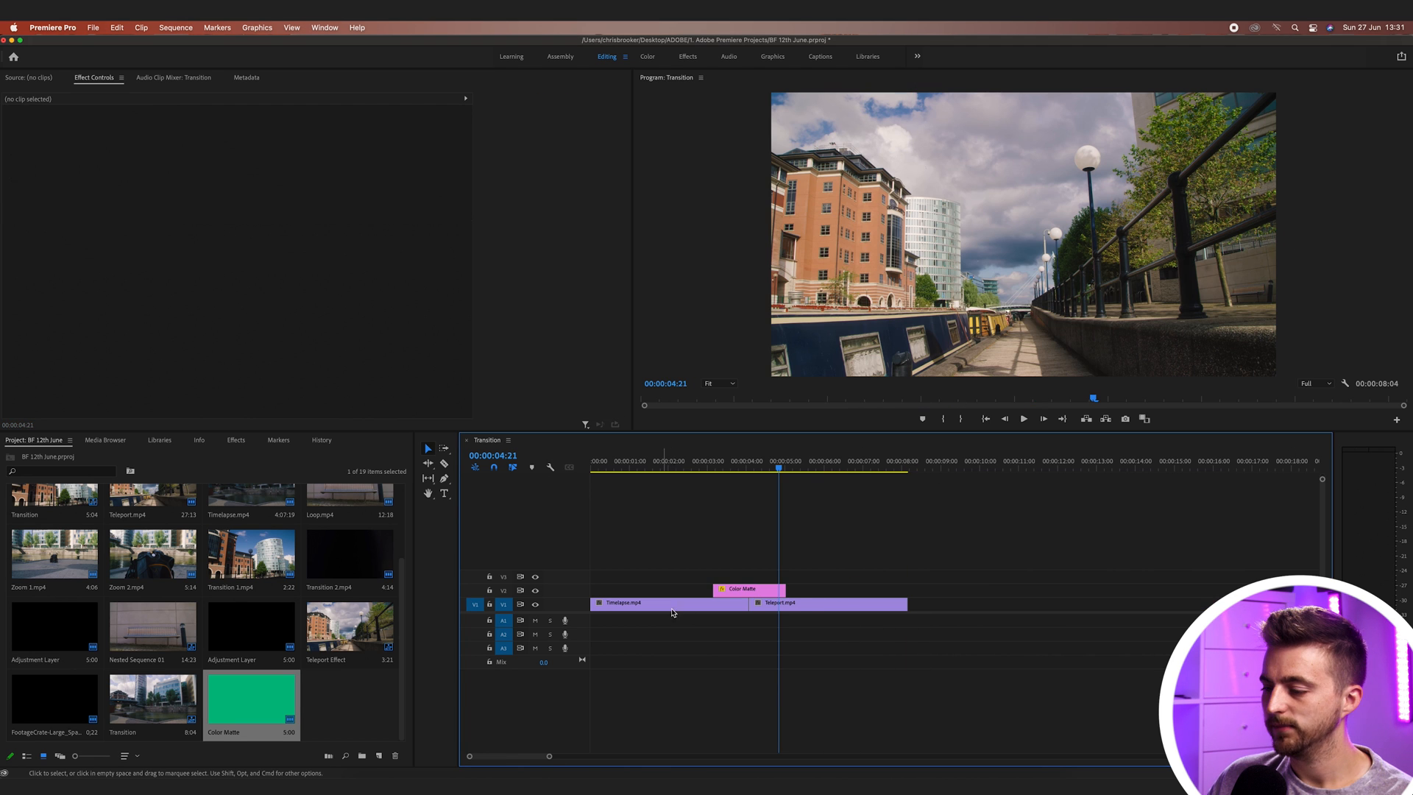
- Razor the Color Matte at the edit point and select both resulting pieces
click(748, 589)
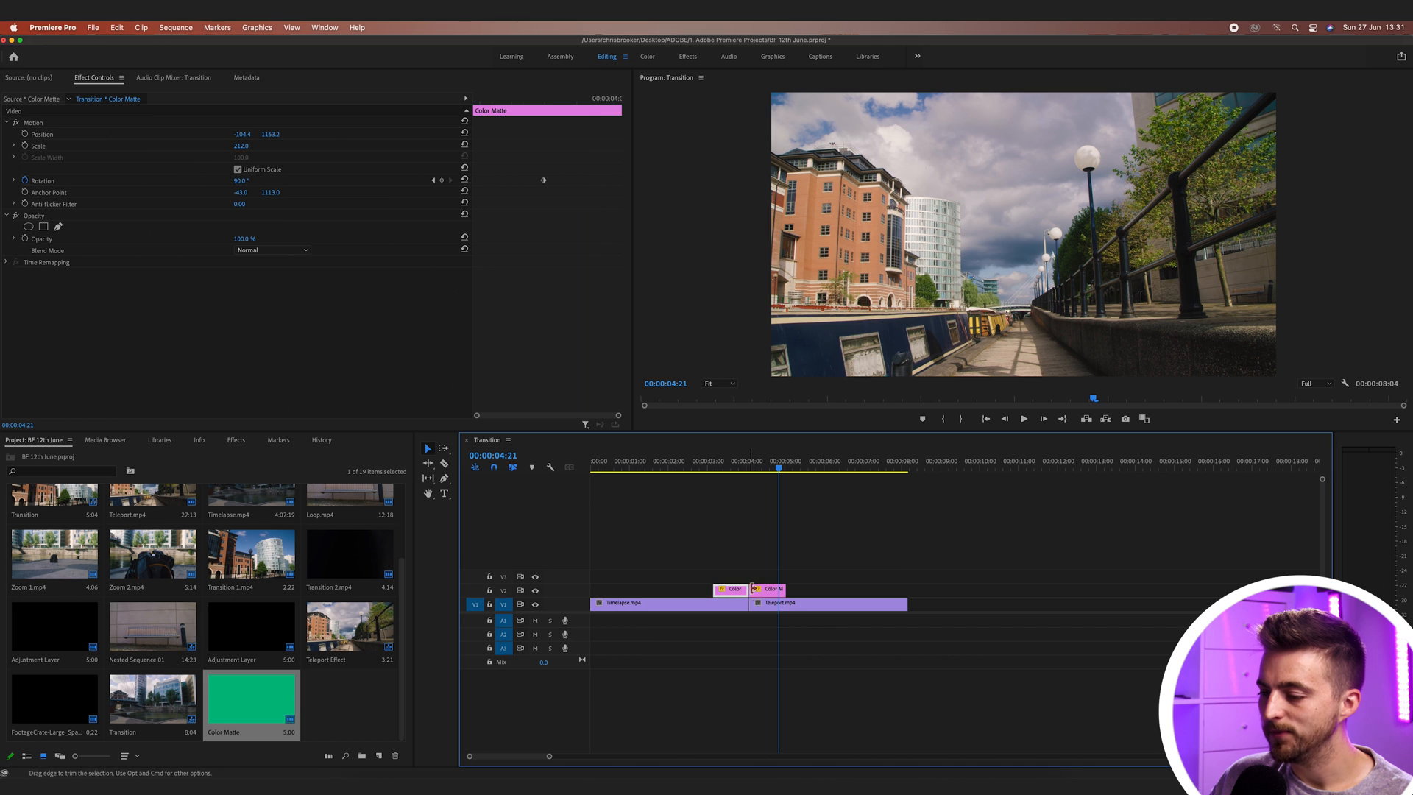
click(767, 590)
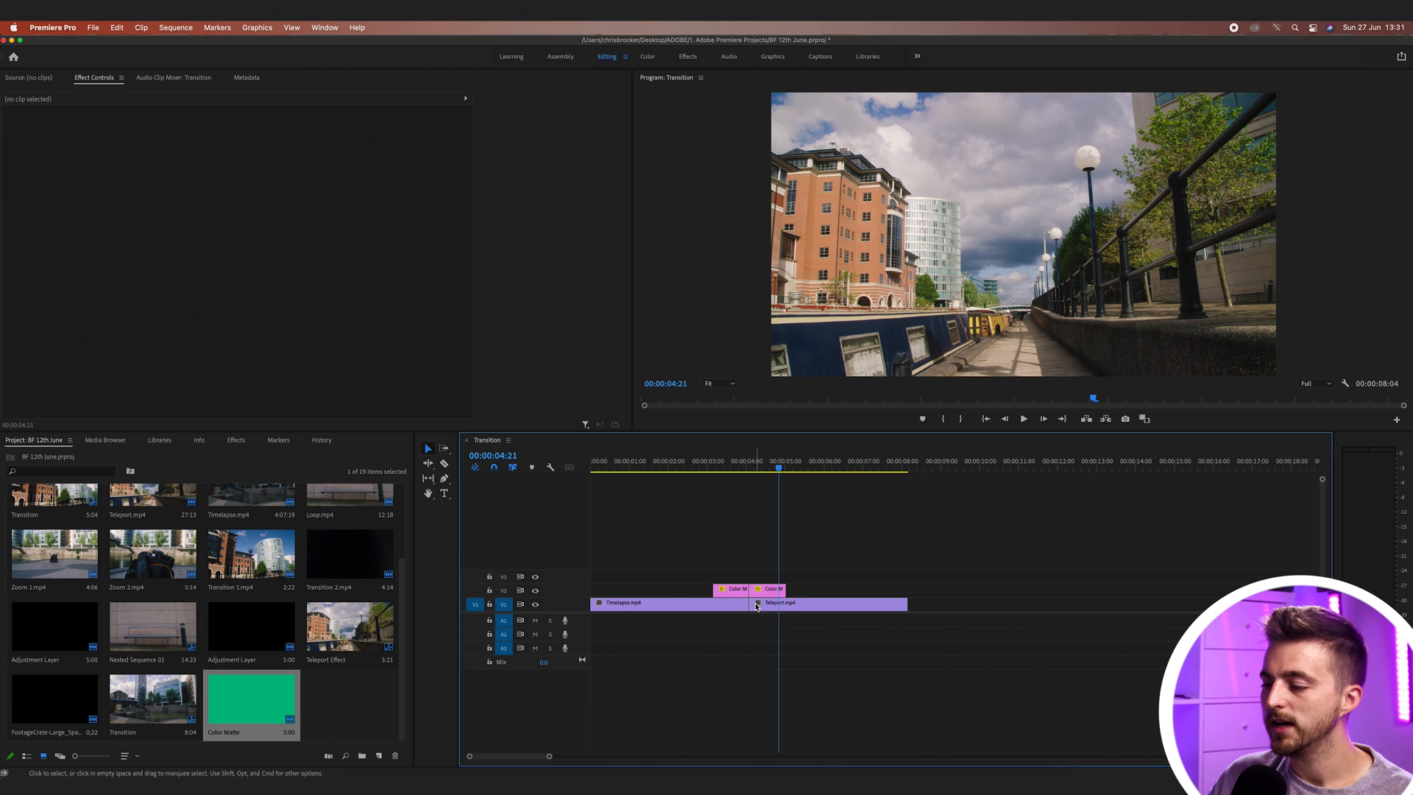
click(732, 589)
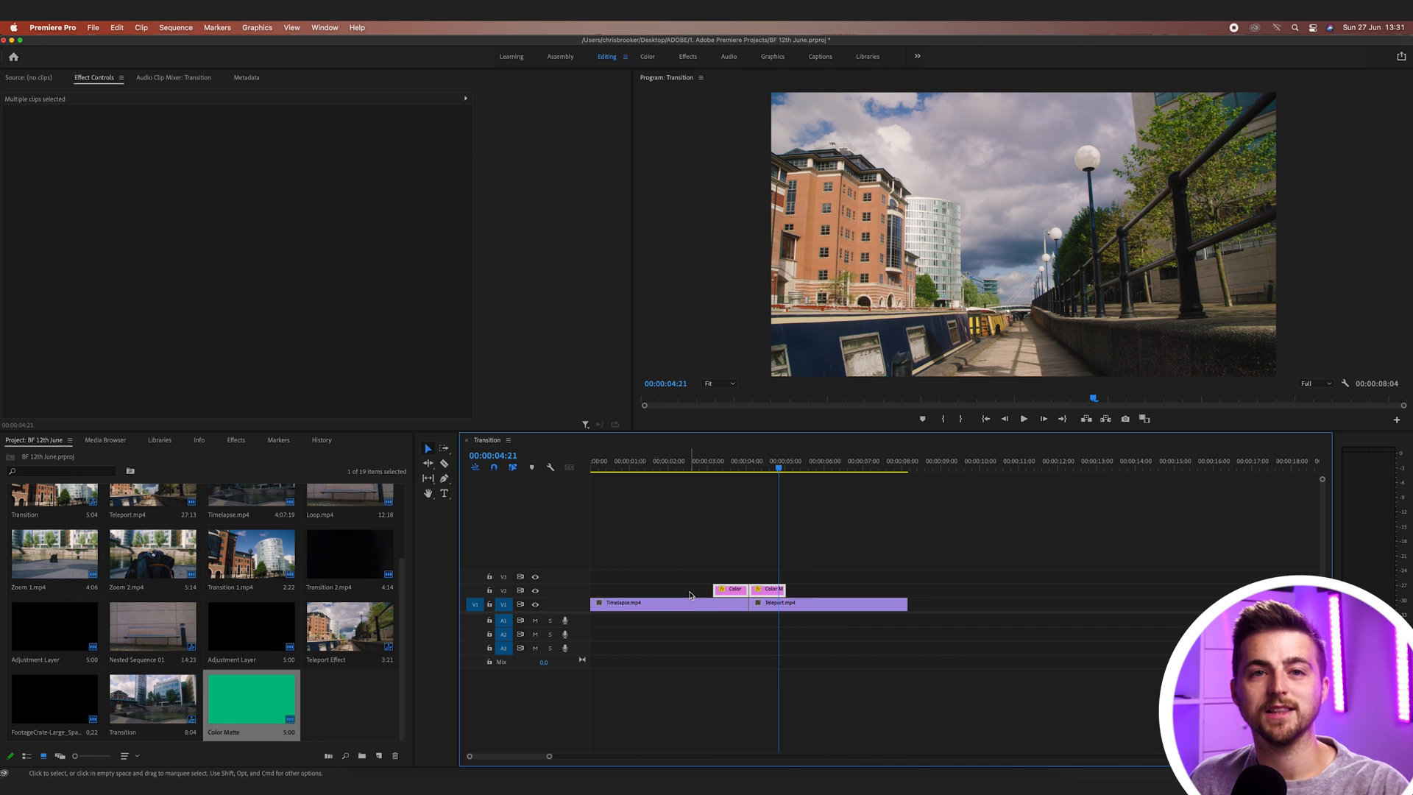
click(702, 559)
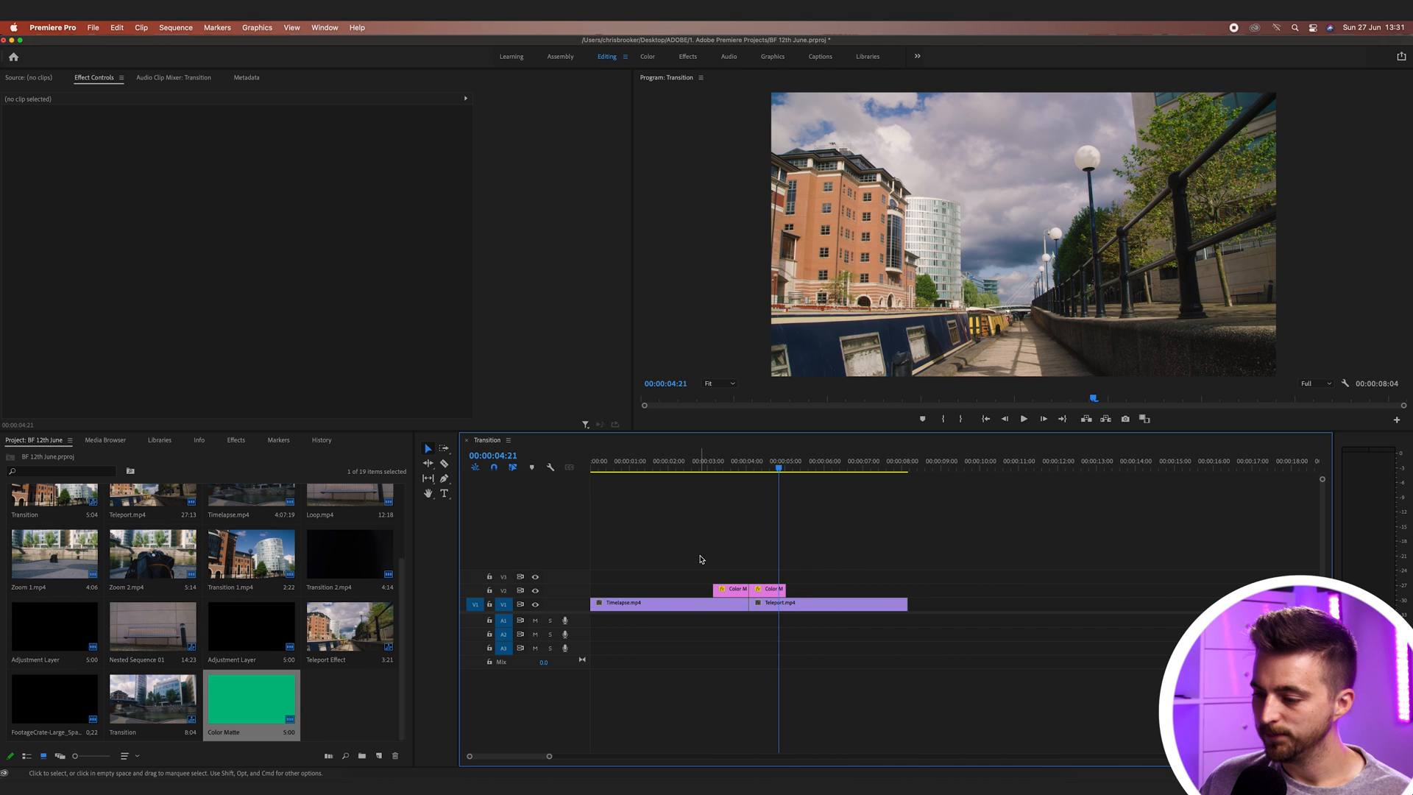
click(732, 589)
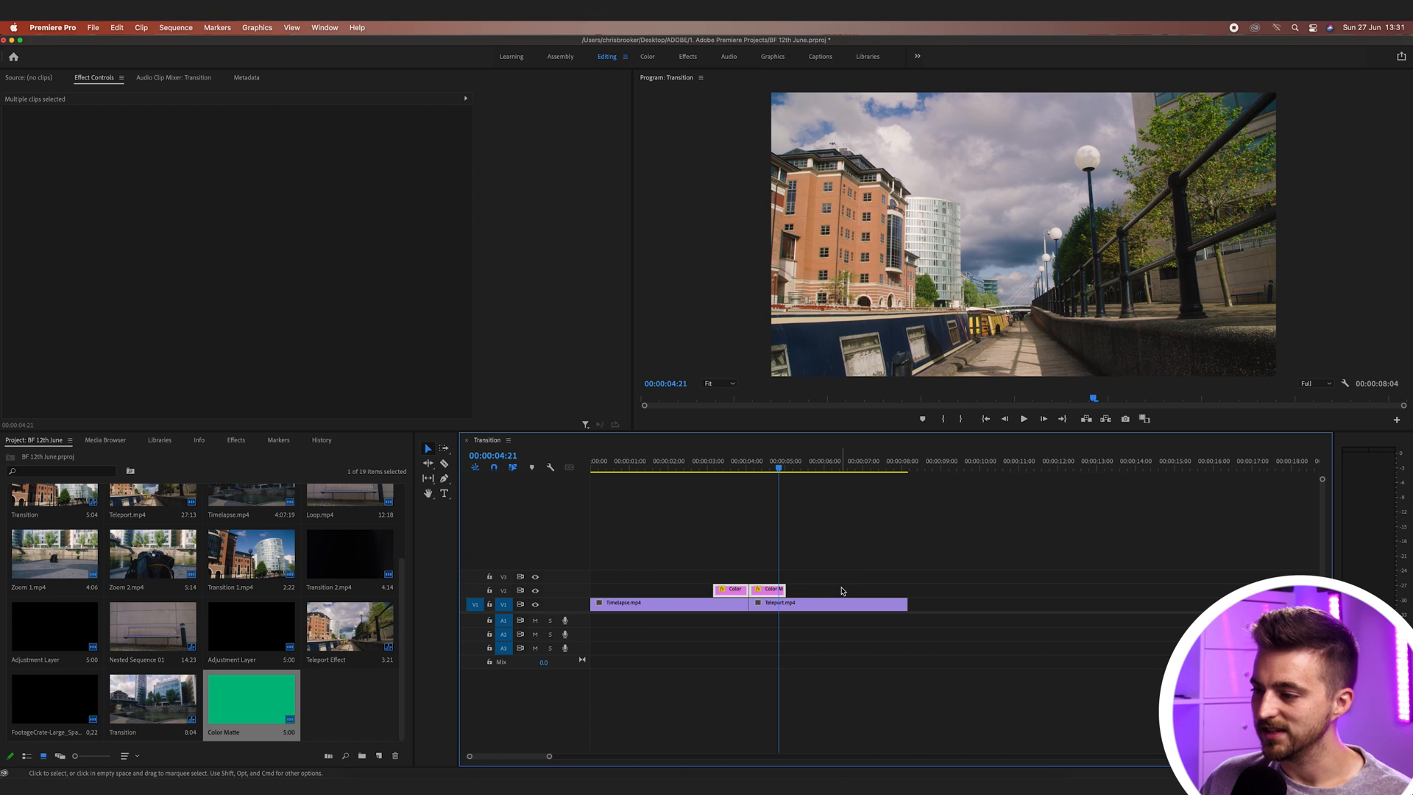